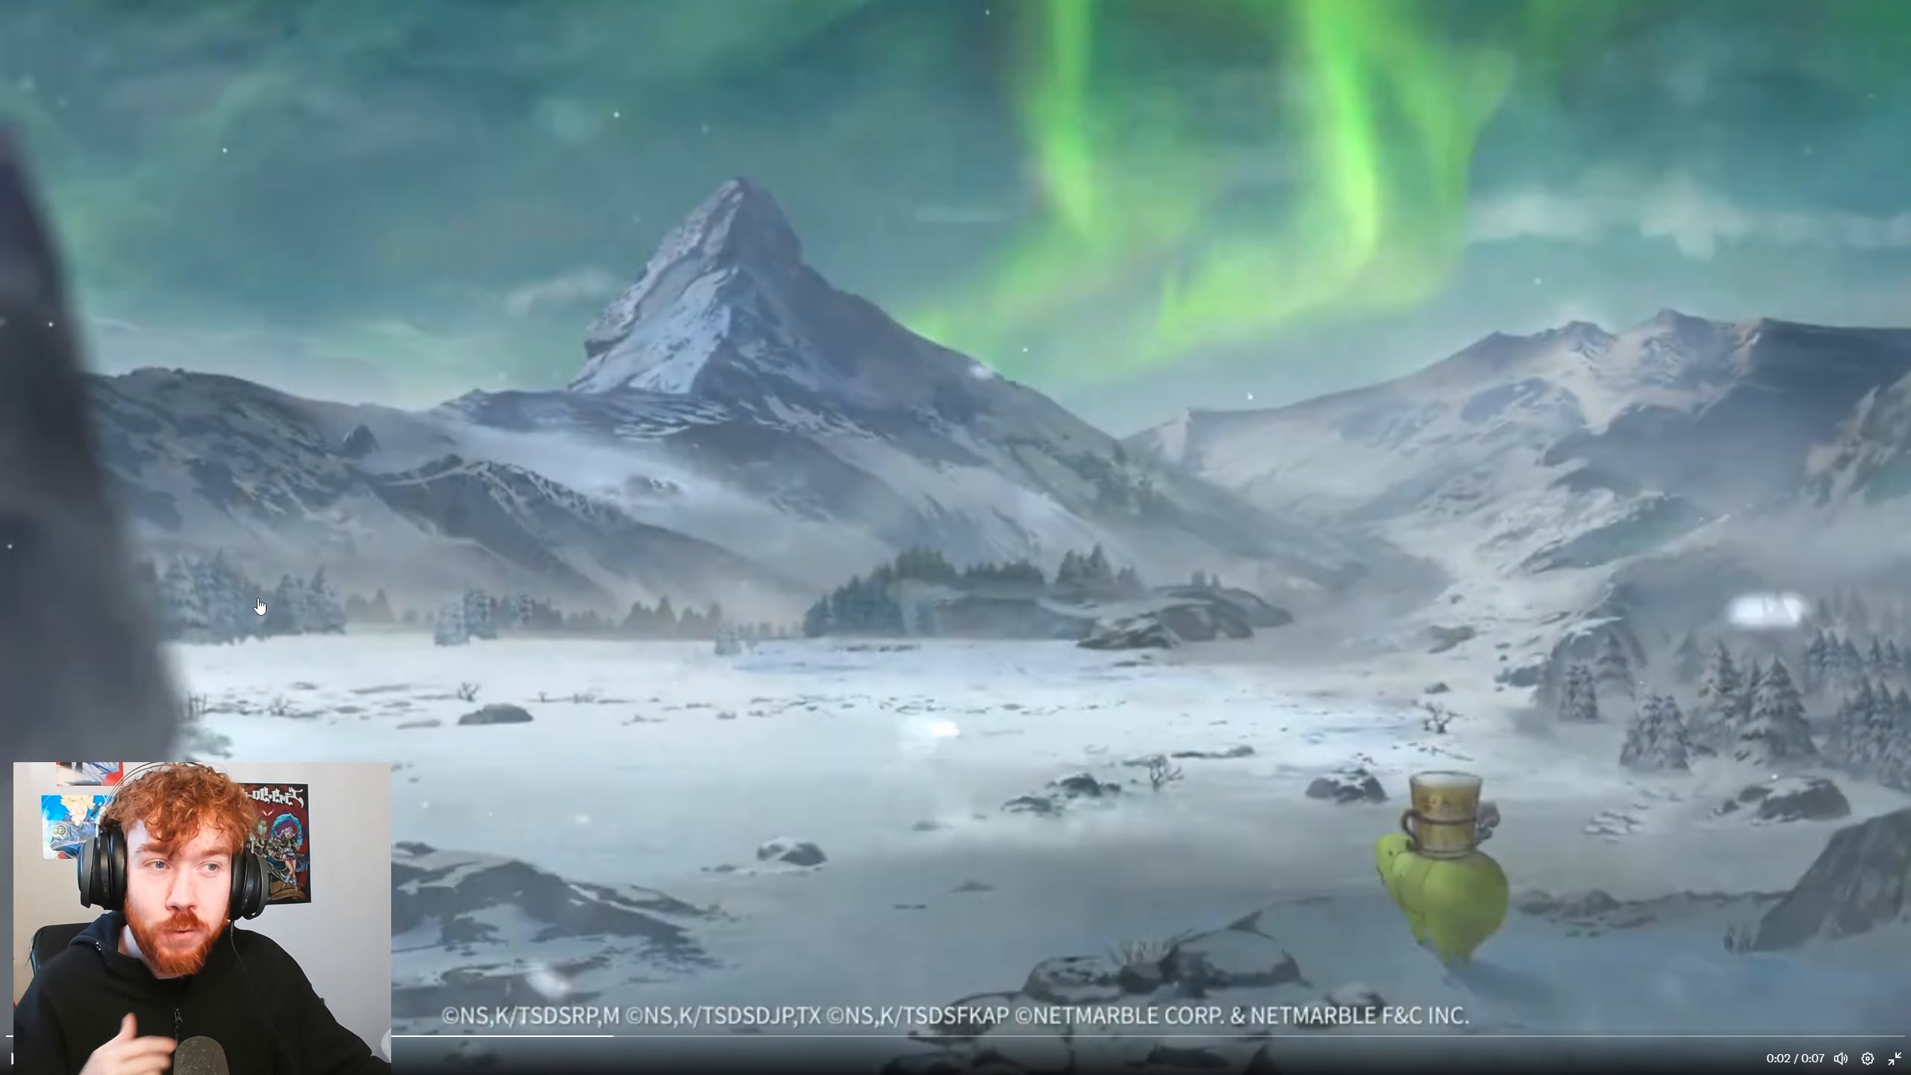
mouse_move(263, 678)
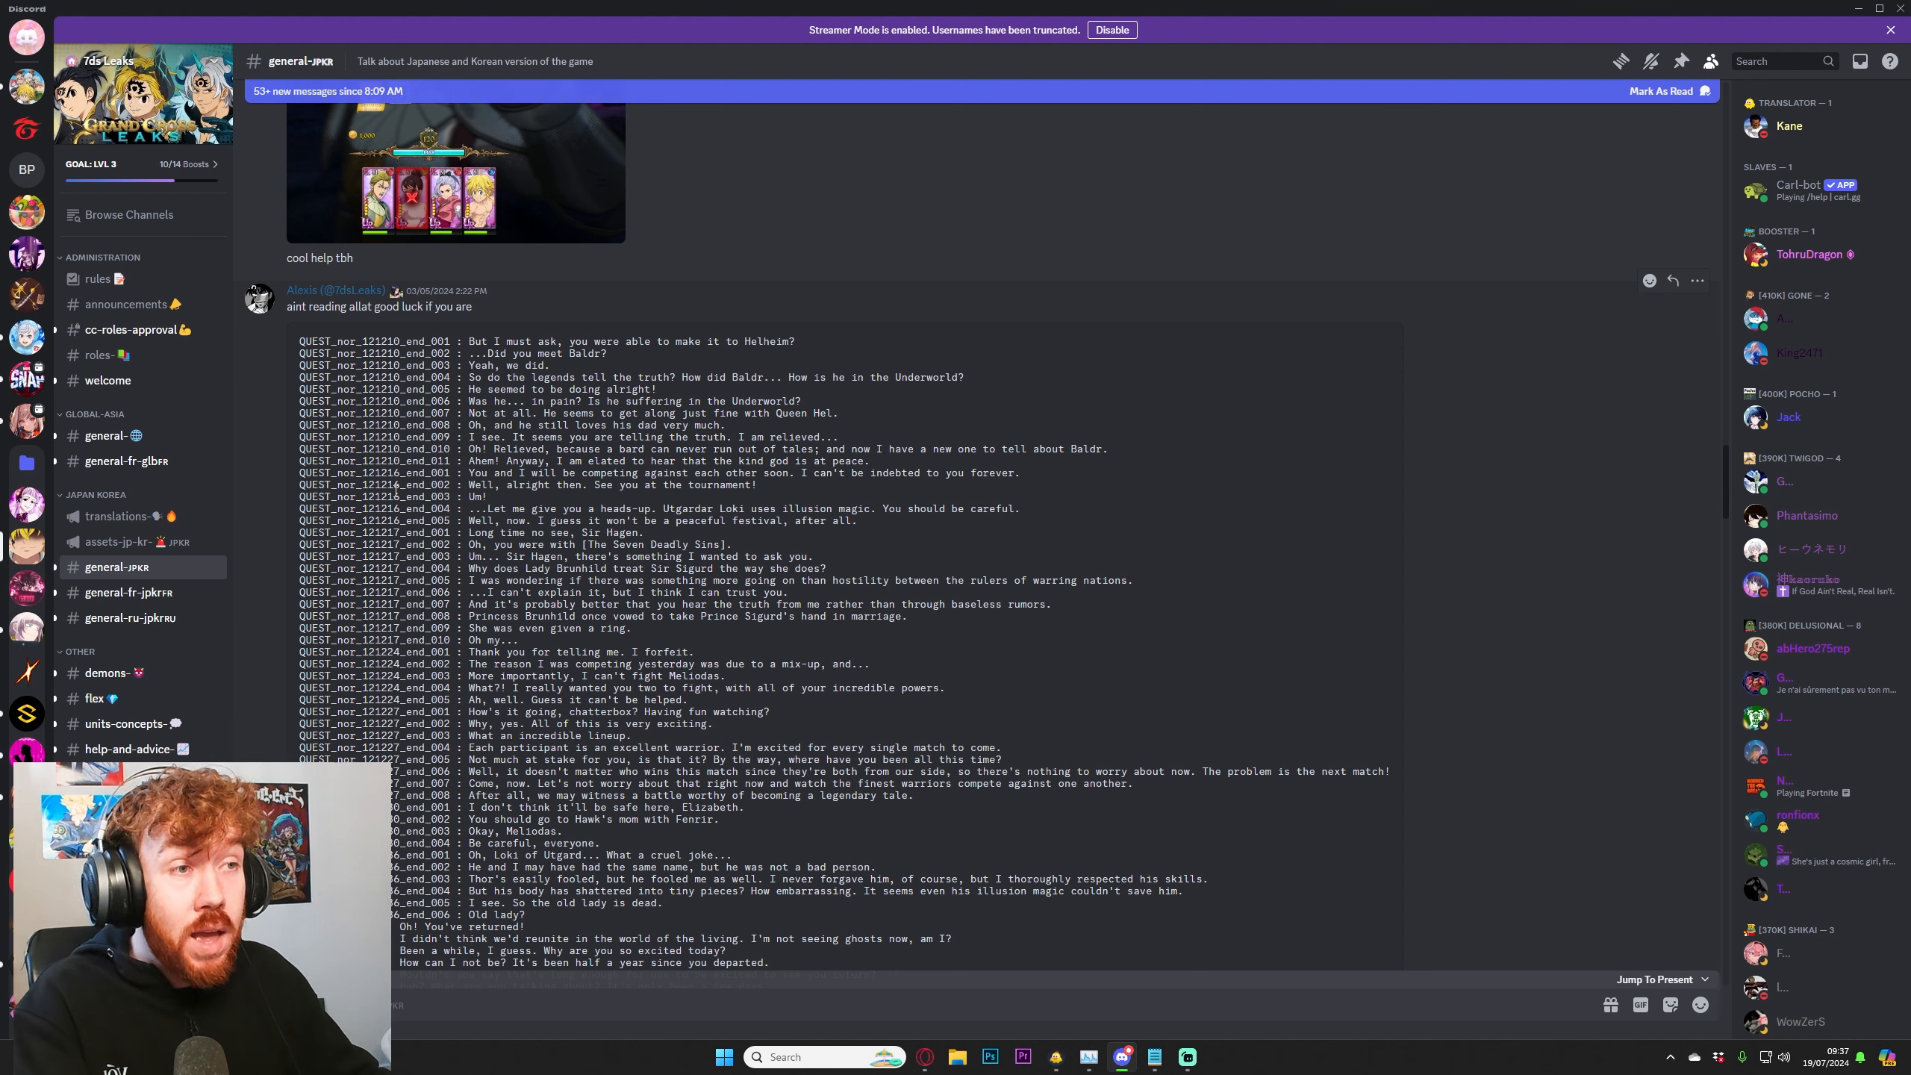
Scroll down the #general-jpkr channel to reach the leaked message.txt dialogue
scroll("down", 3)
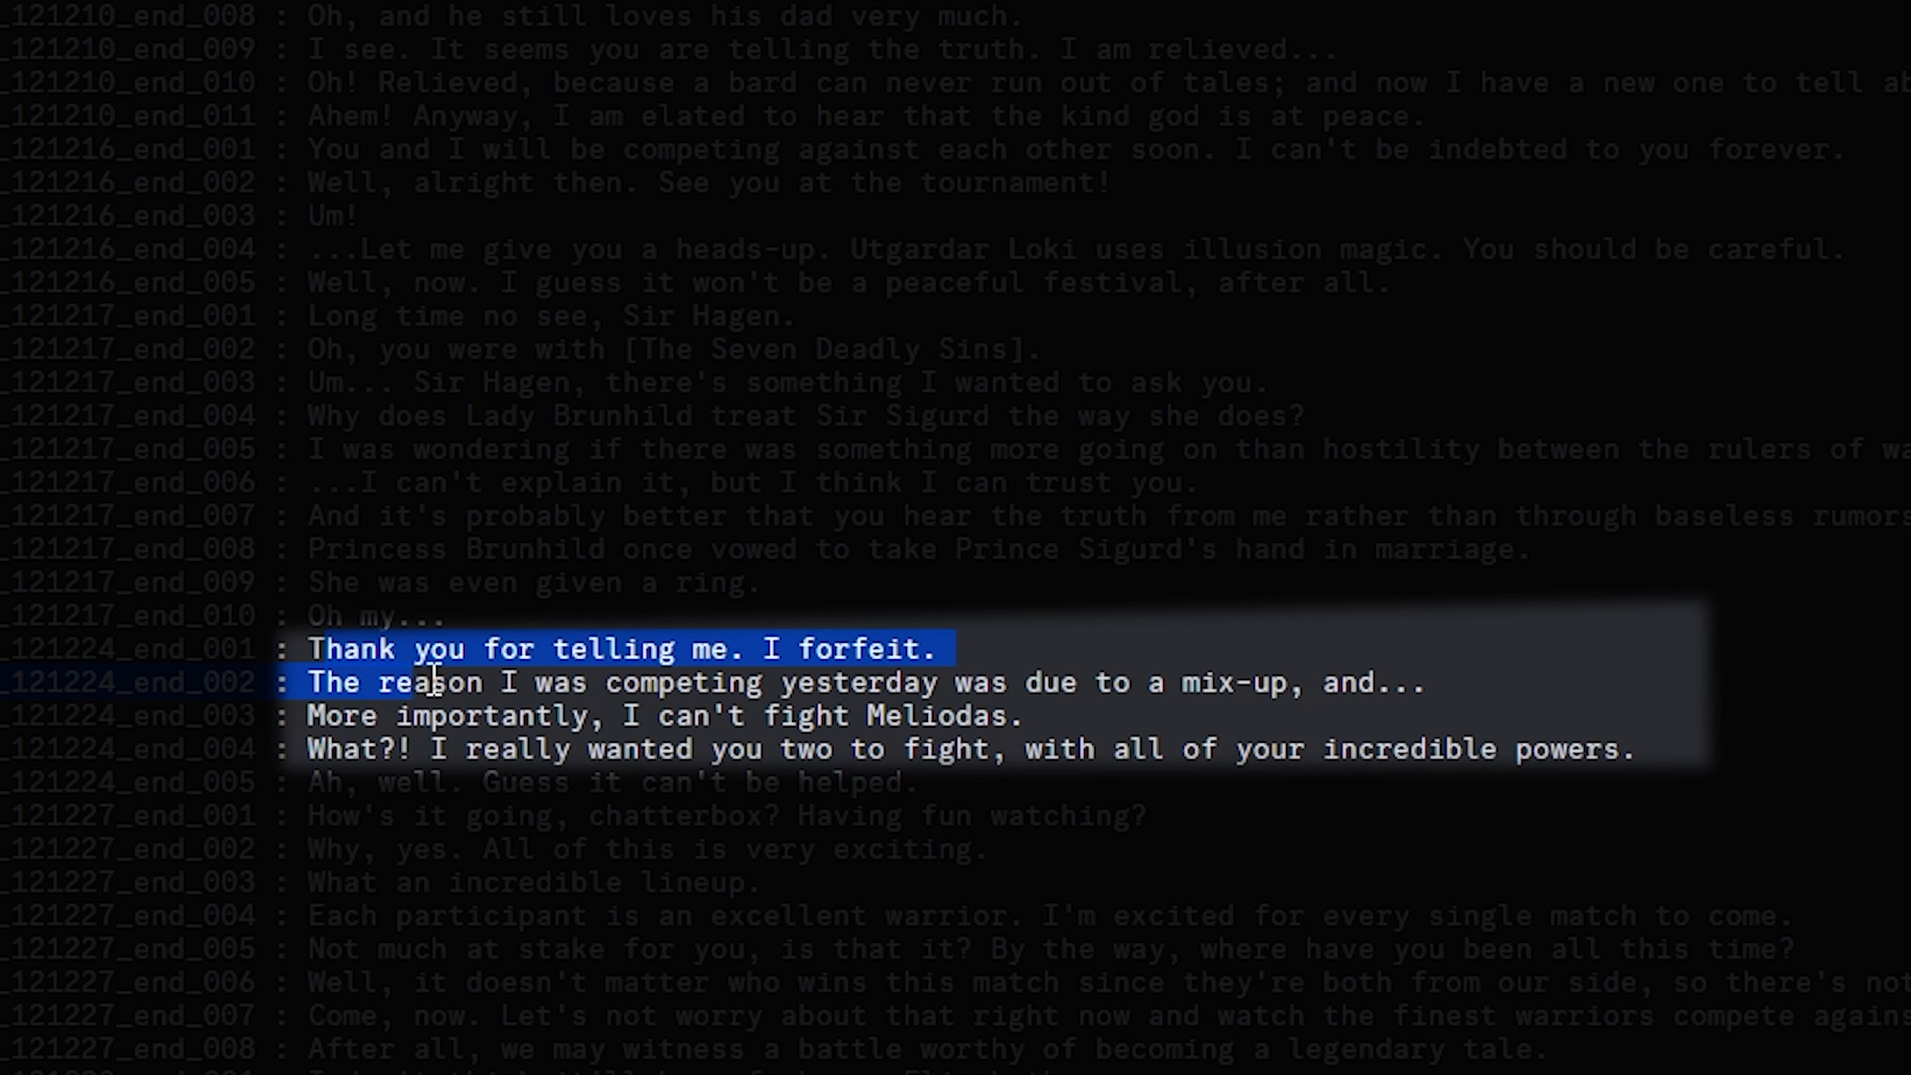
left_click_drag(433, 681, 921, 750)
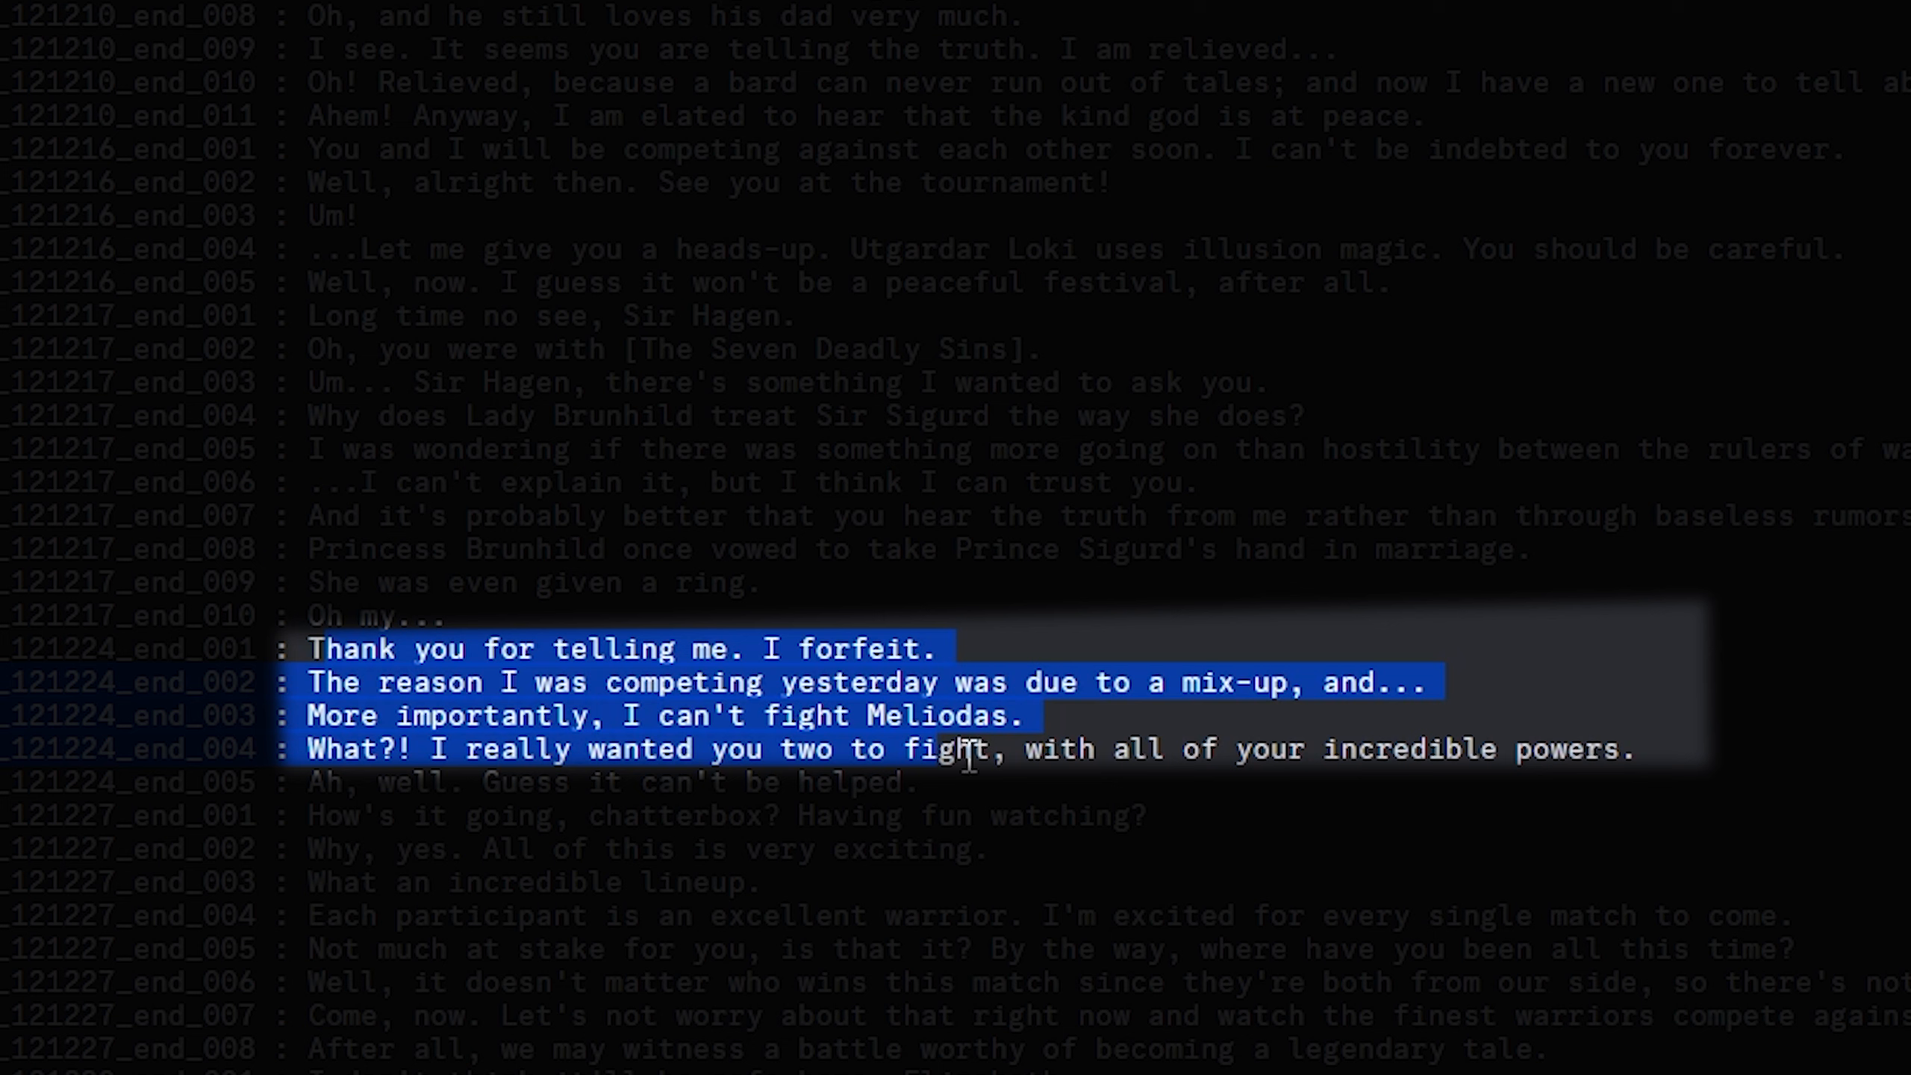
mouse_move(642, 734)
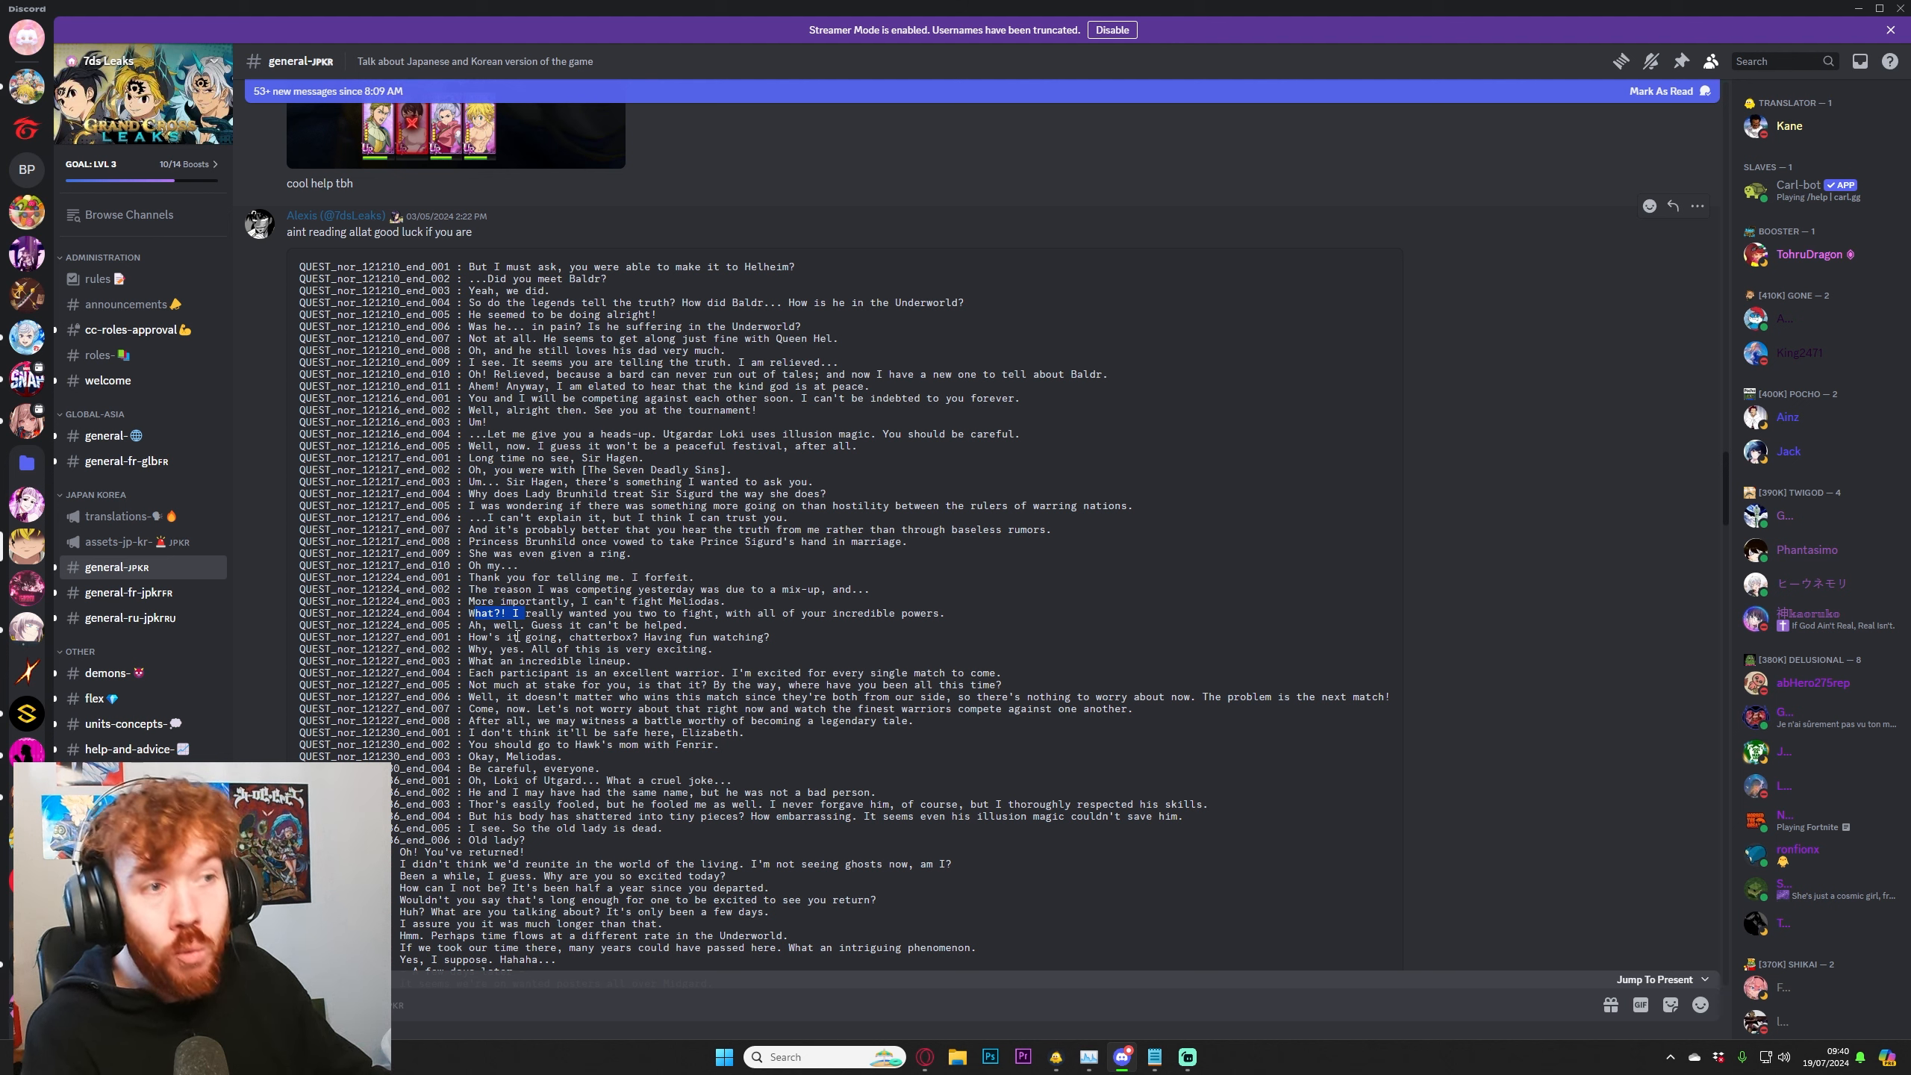
left_click_drag(487, 576, 731, 613)
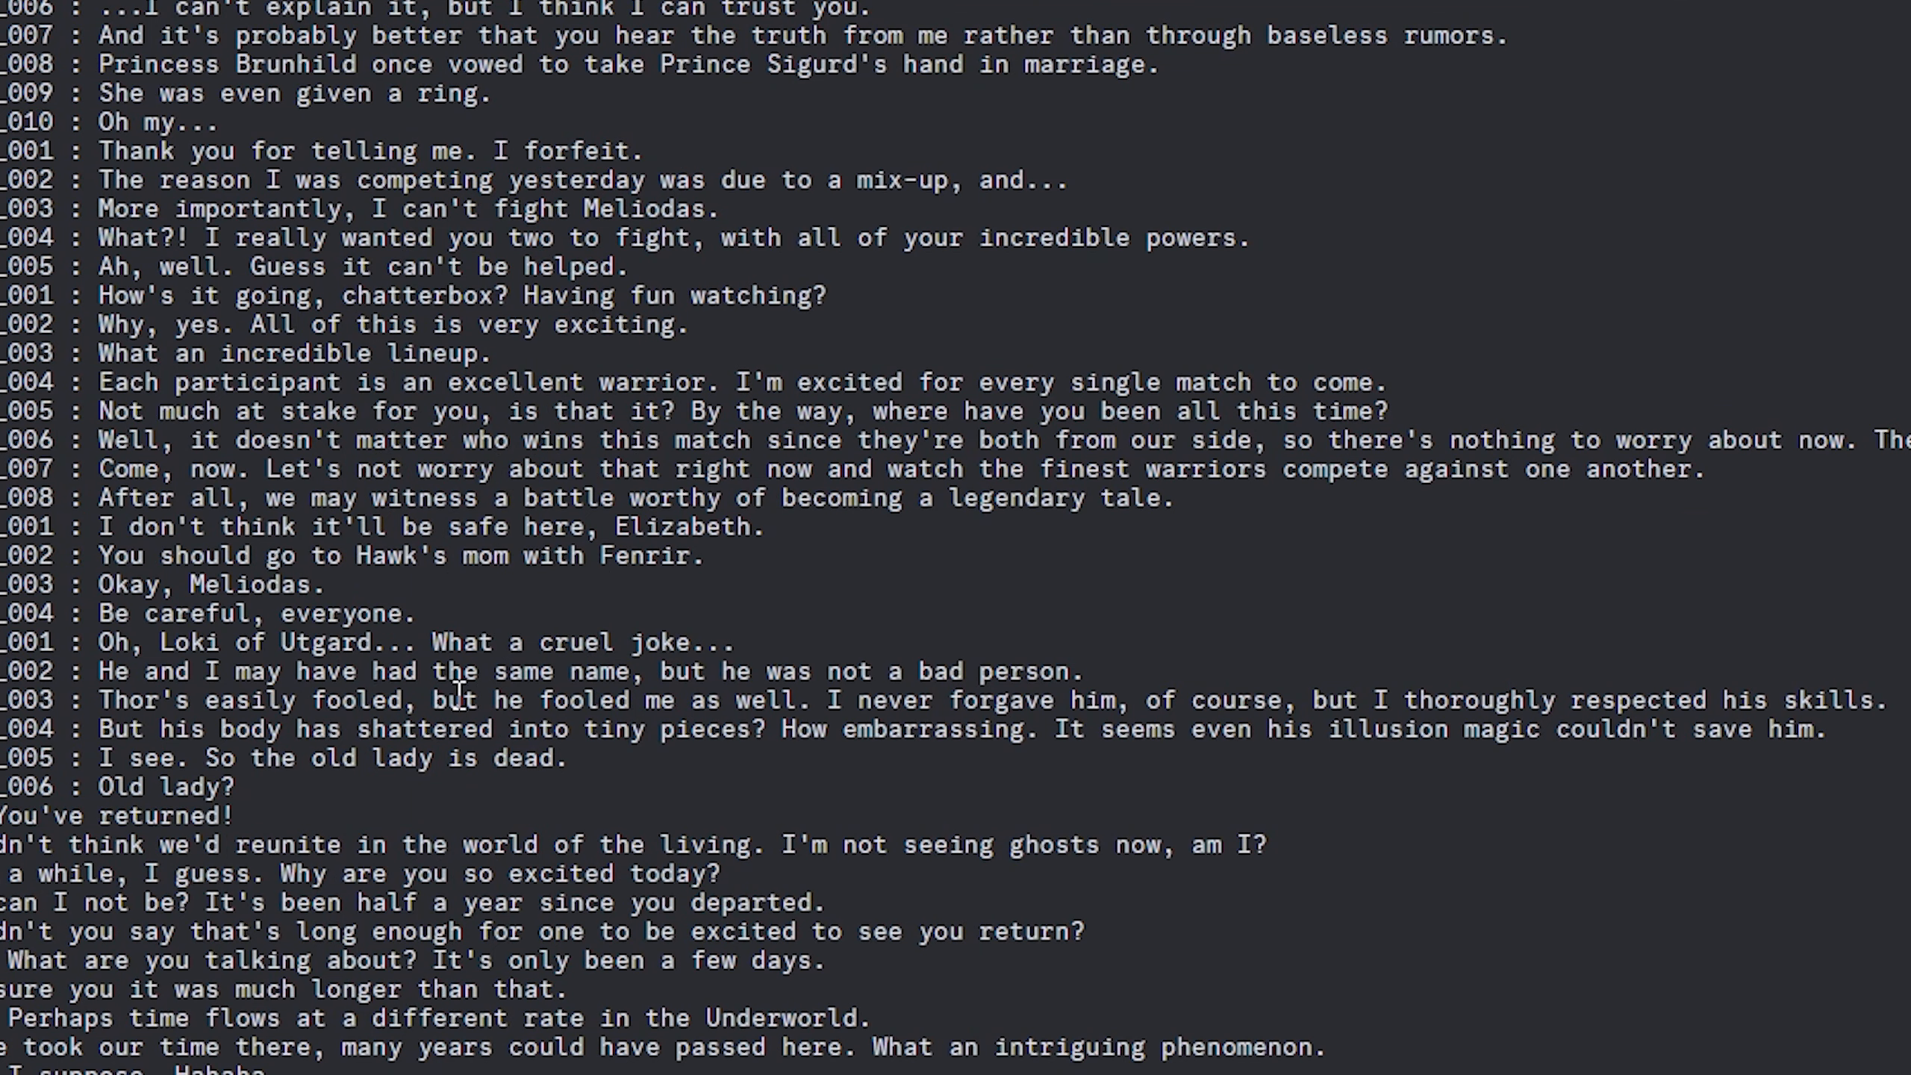
Highlight the lines about Loki's body shattering and the following wanted-poster passage
left_click_drag(457, 700, 841, 700)
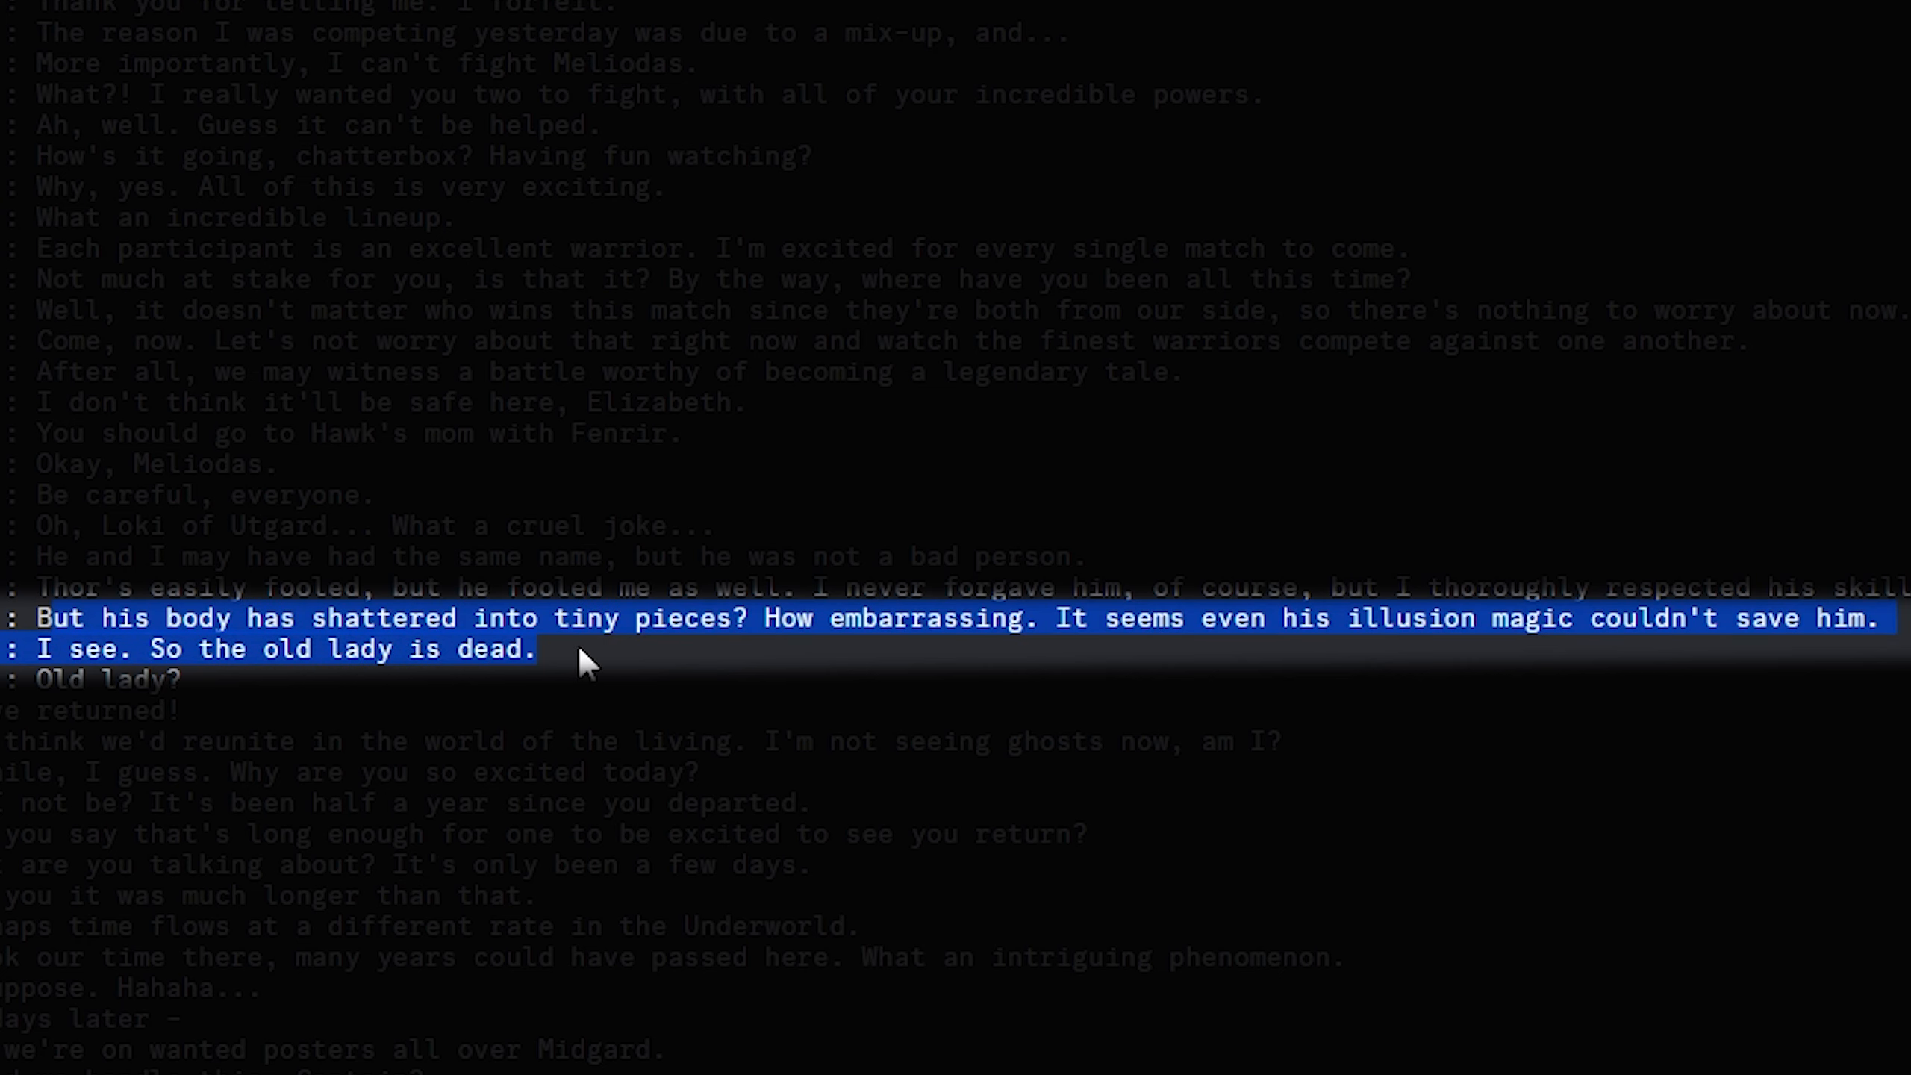
mouse_move(1158, 664)
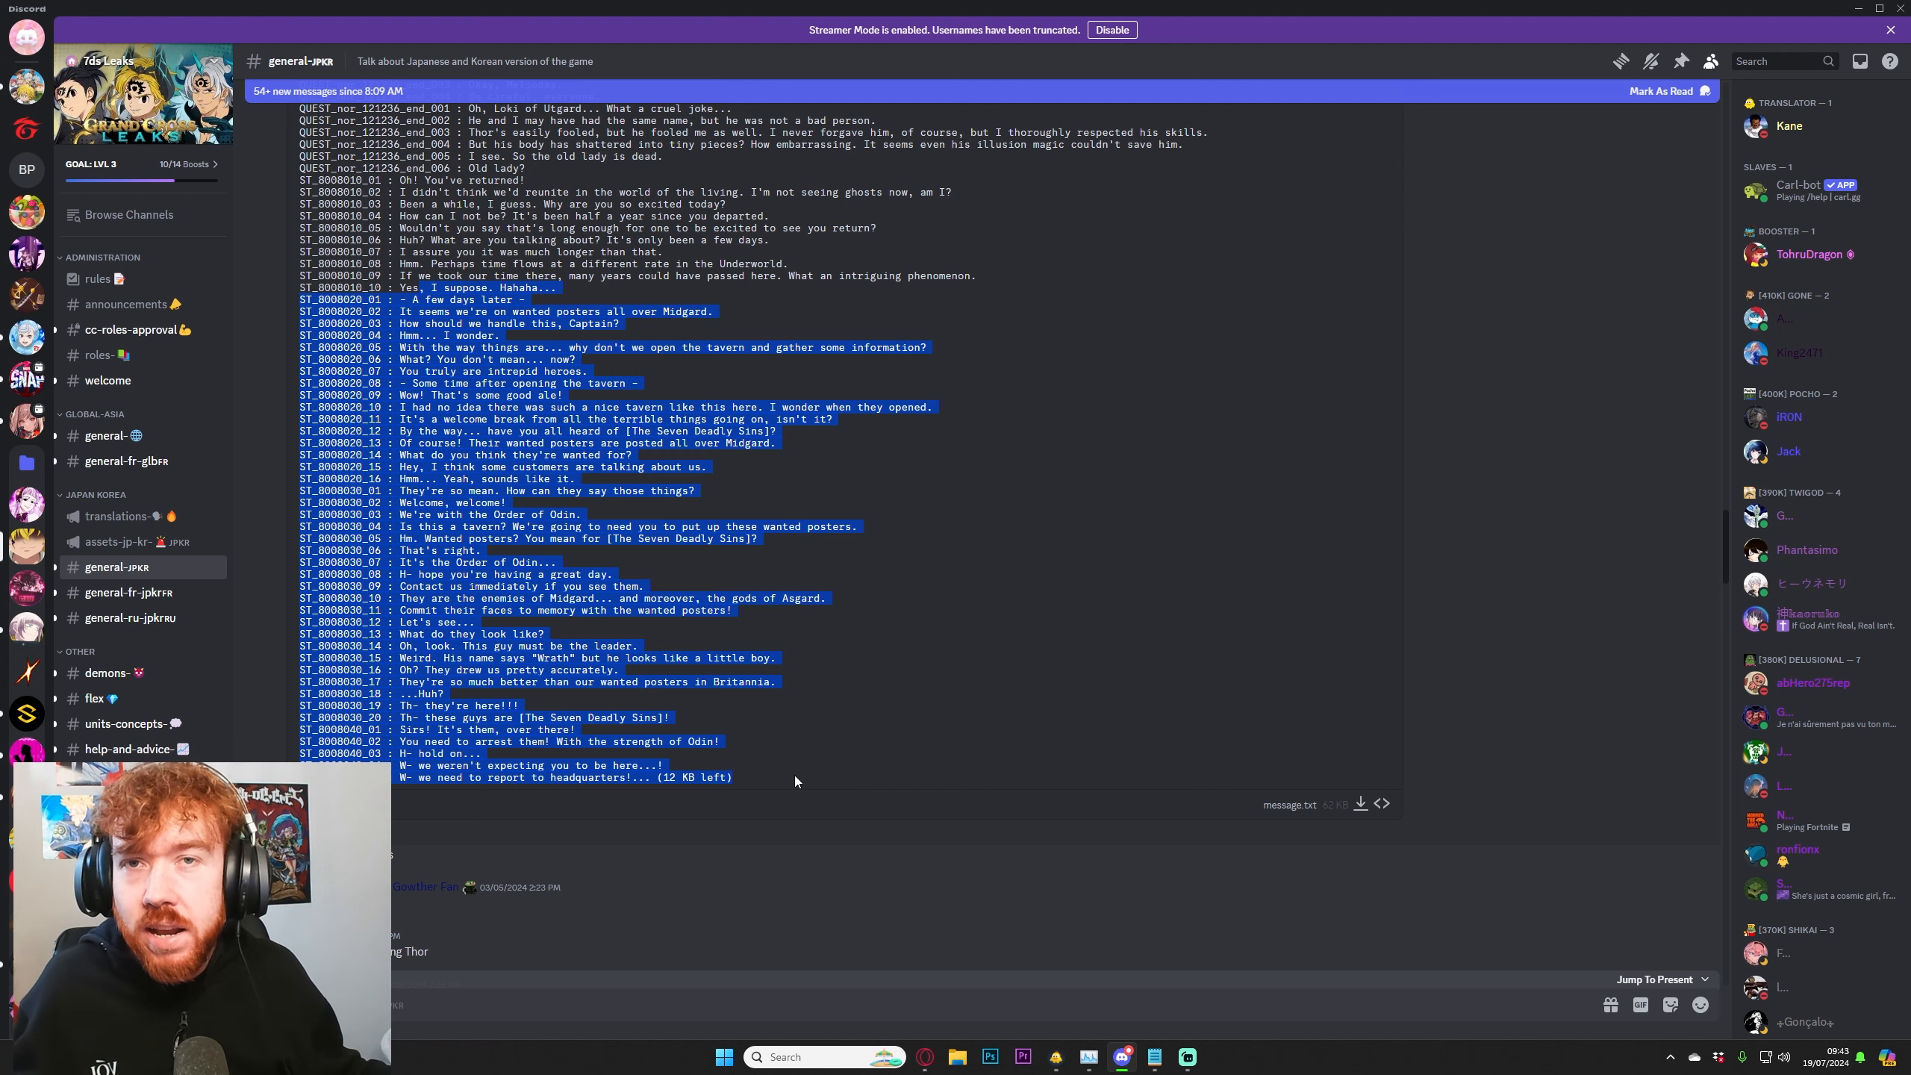
mouse_move(803, 742)
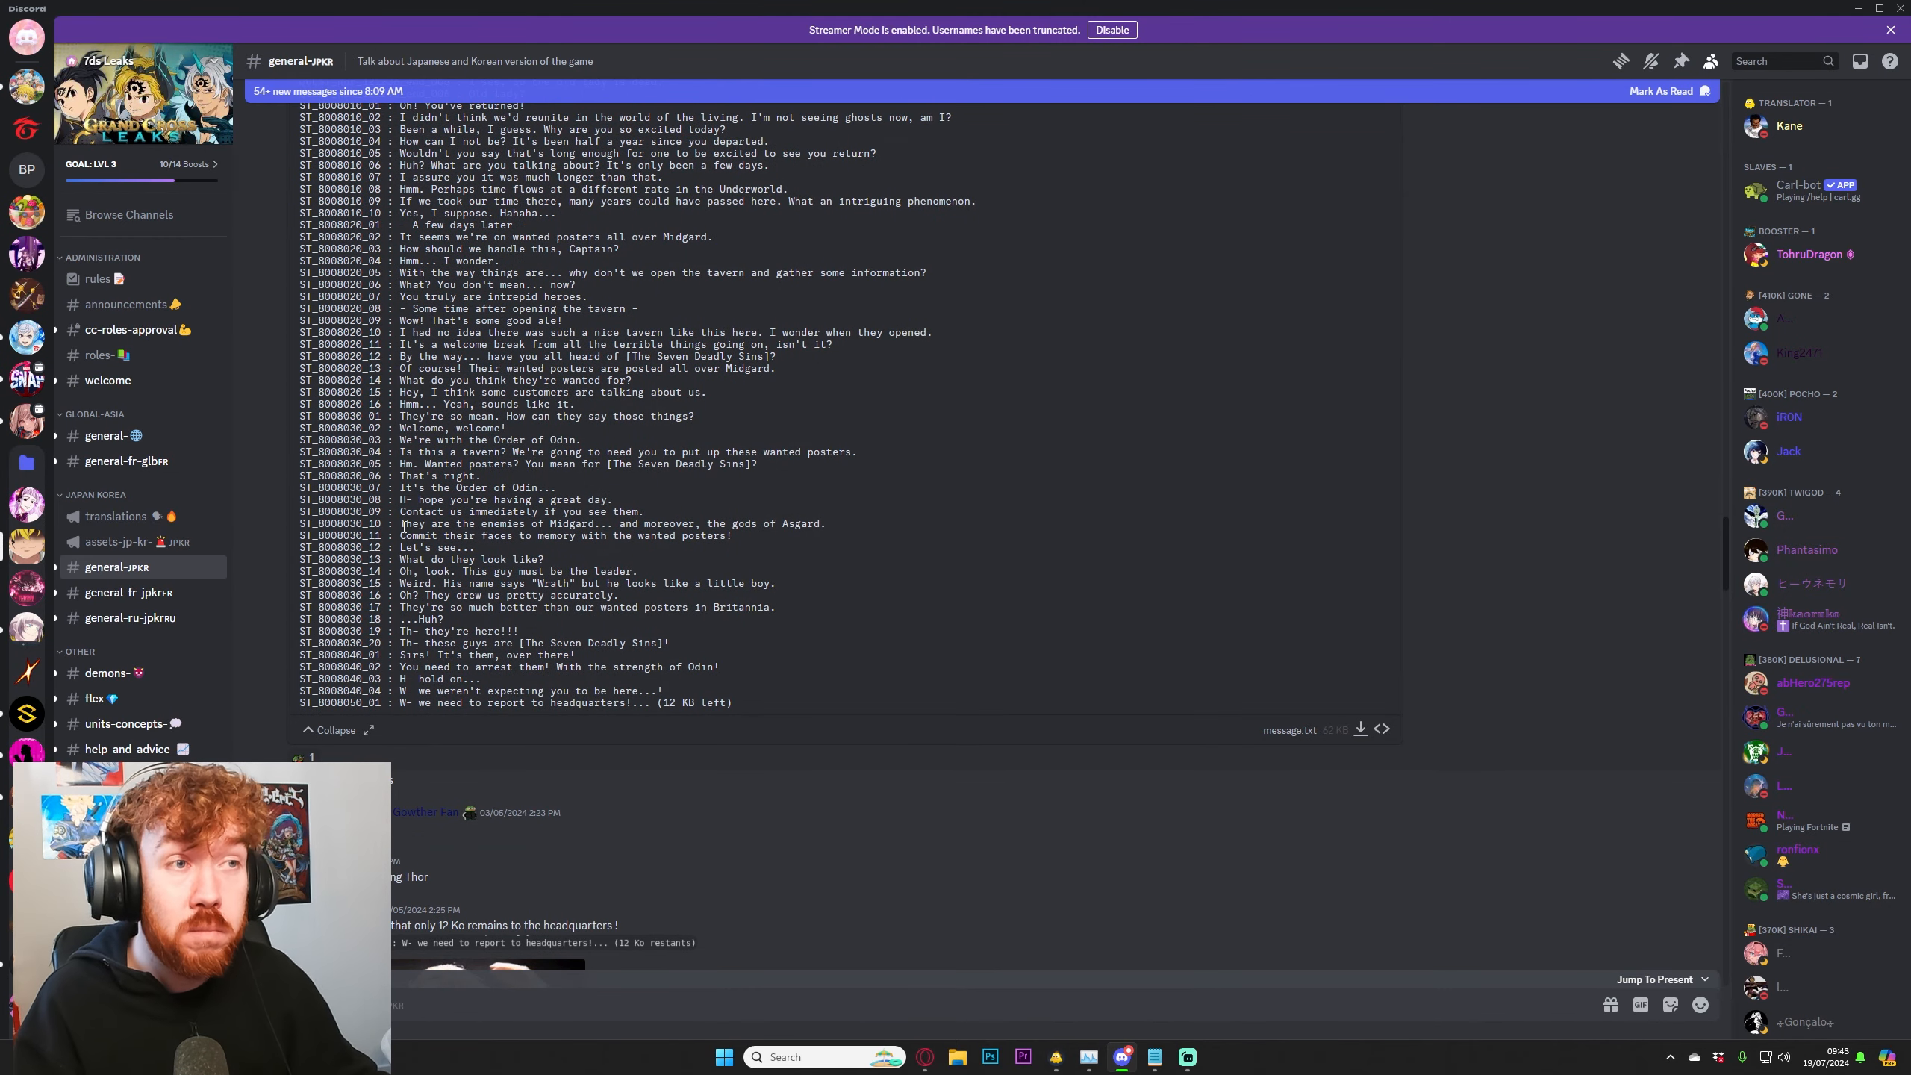
mouse_move(507, 558)
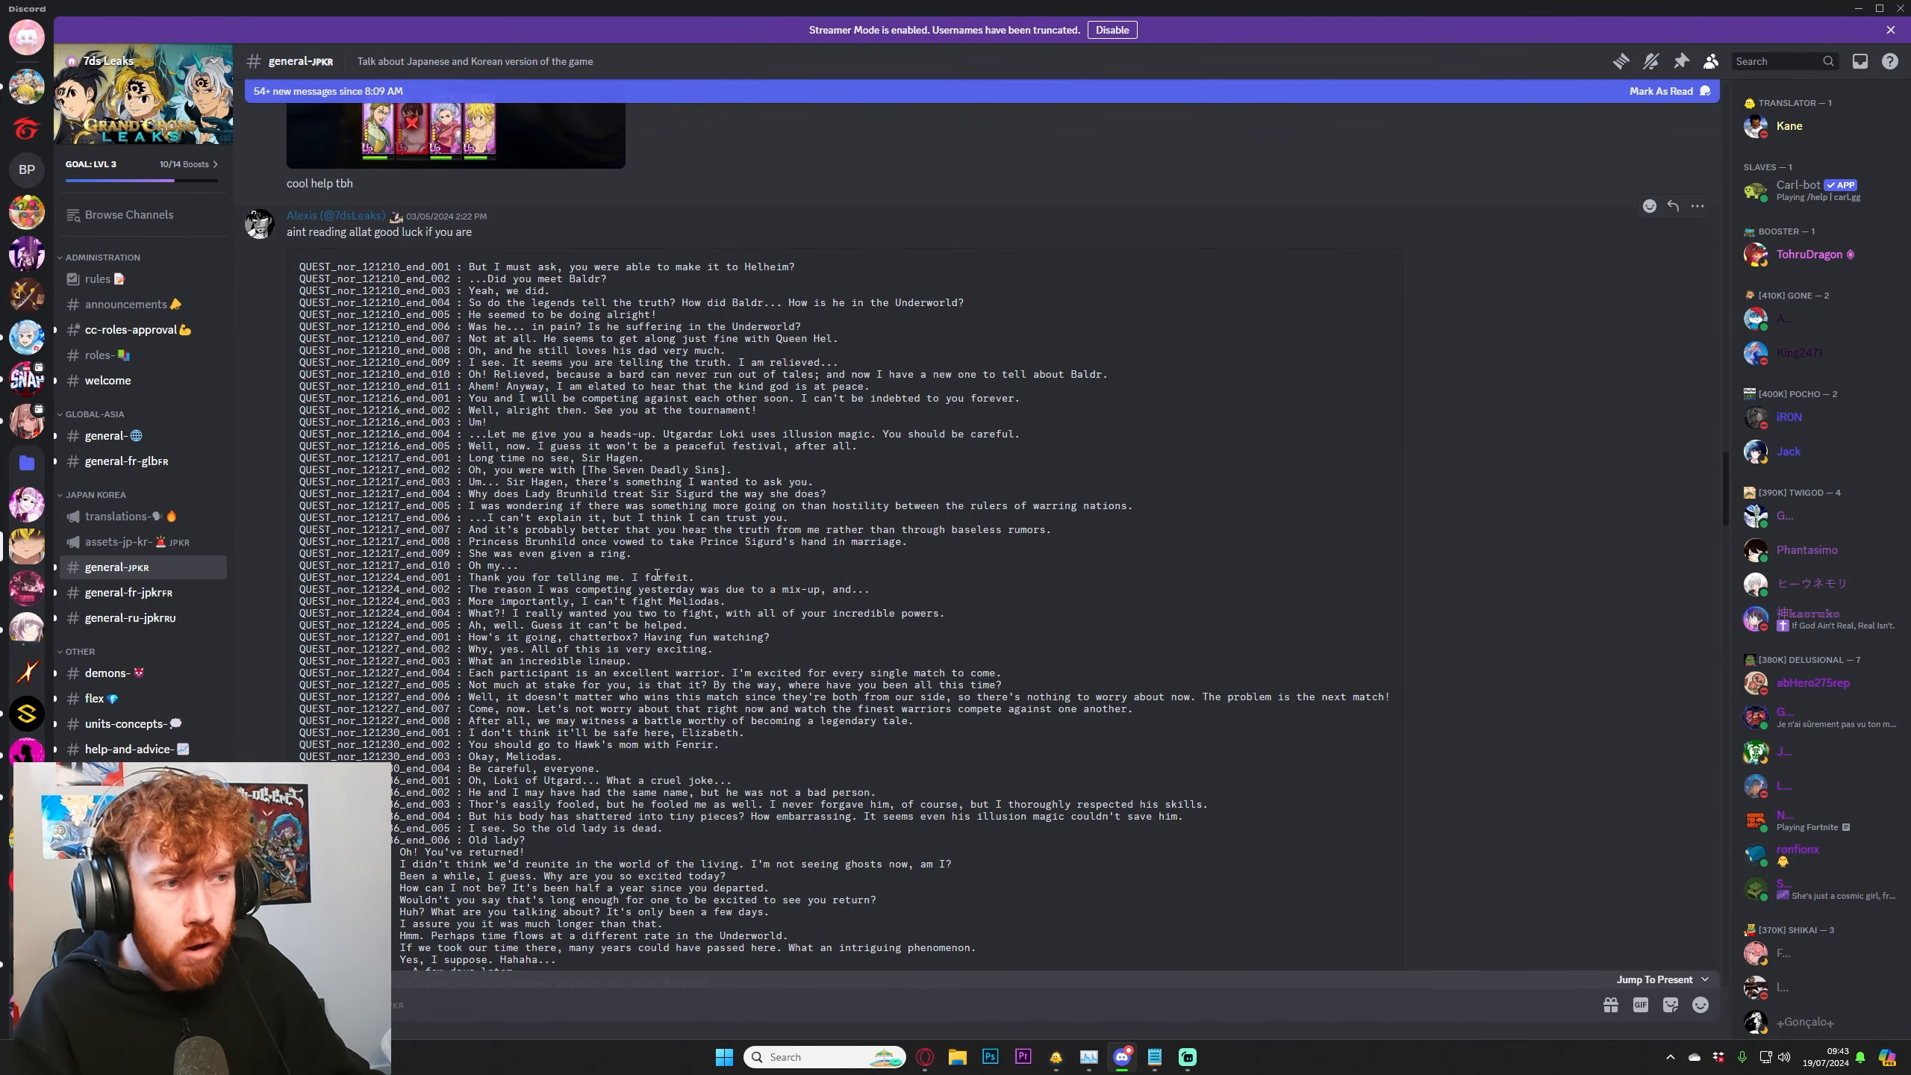
left_click_drag(637, 662, 708, 710)
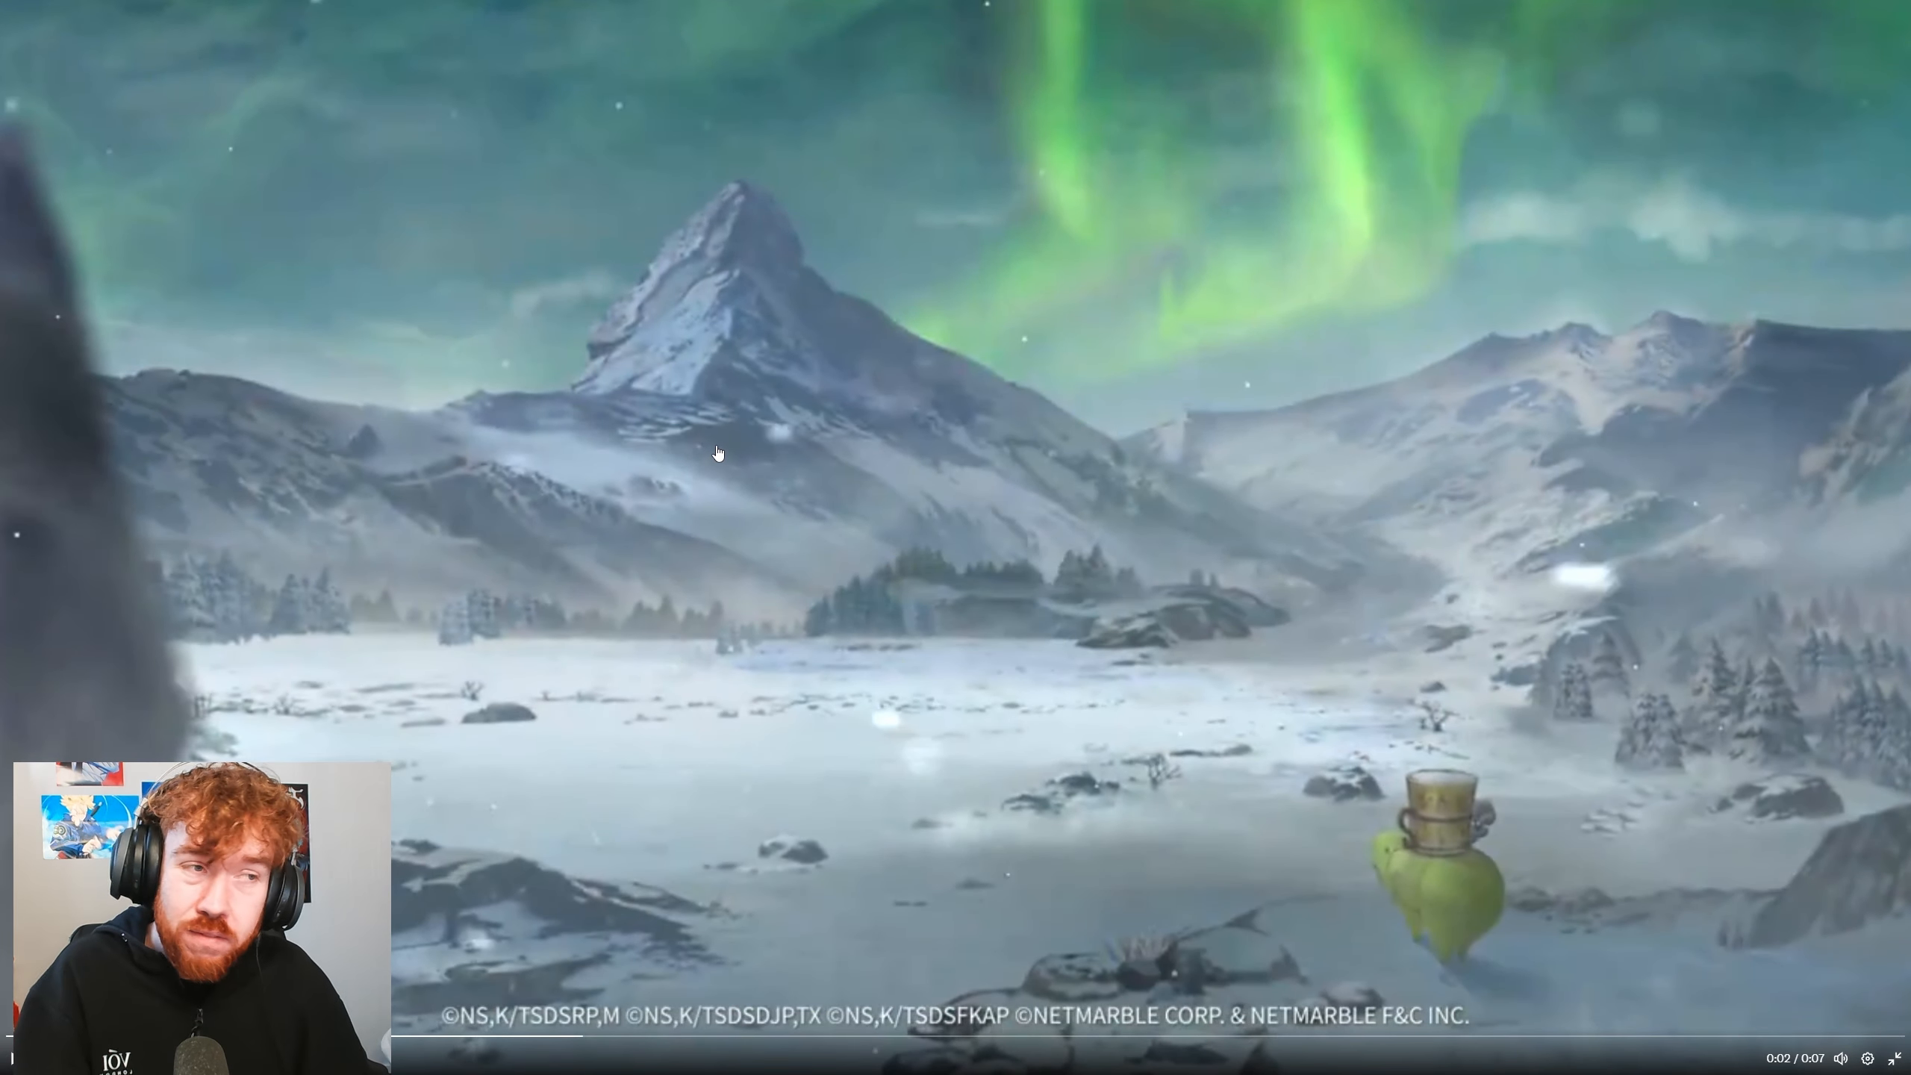
mouse_move(695, 439)
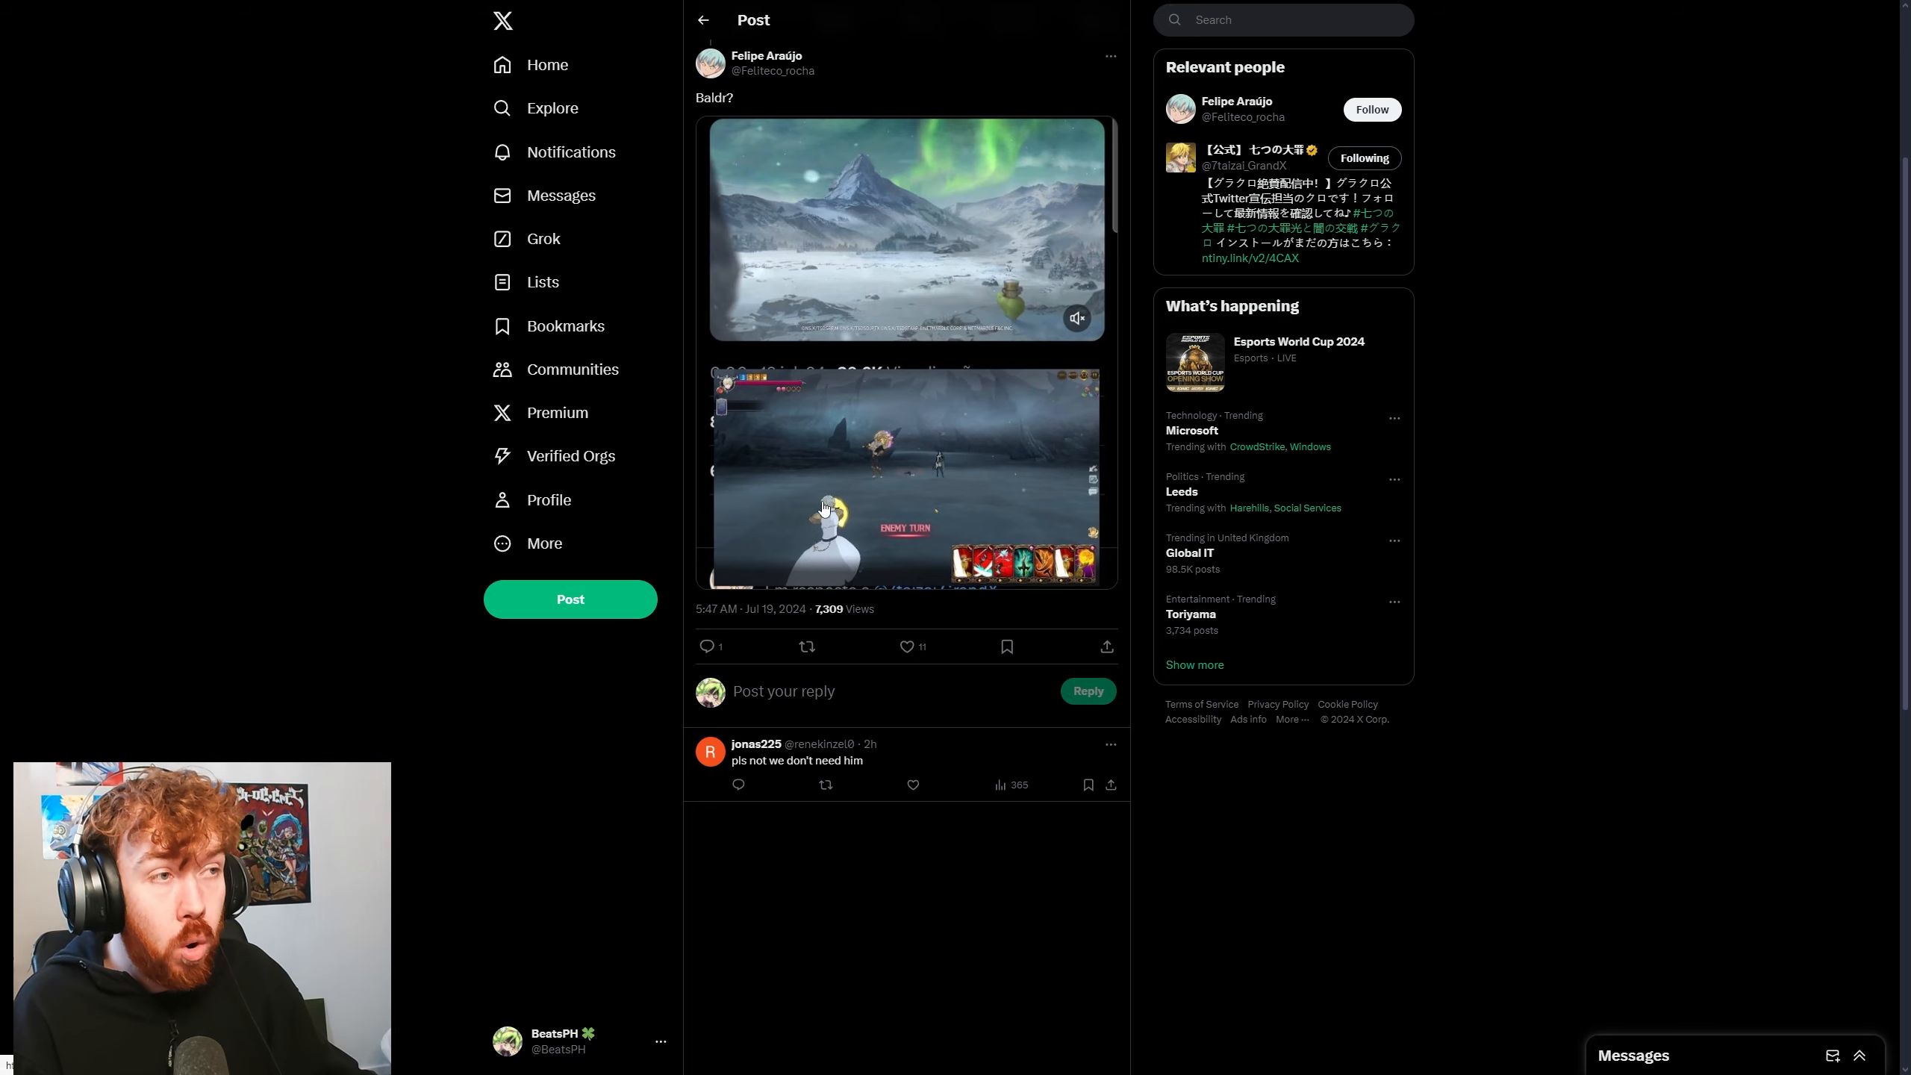
Close the full-screen media viewer to return to the festival post thread
left_click(906, 231)
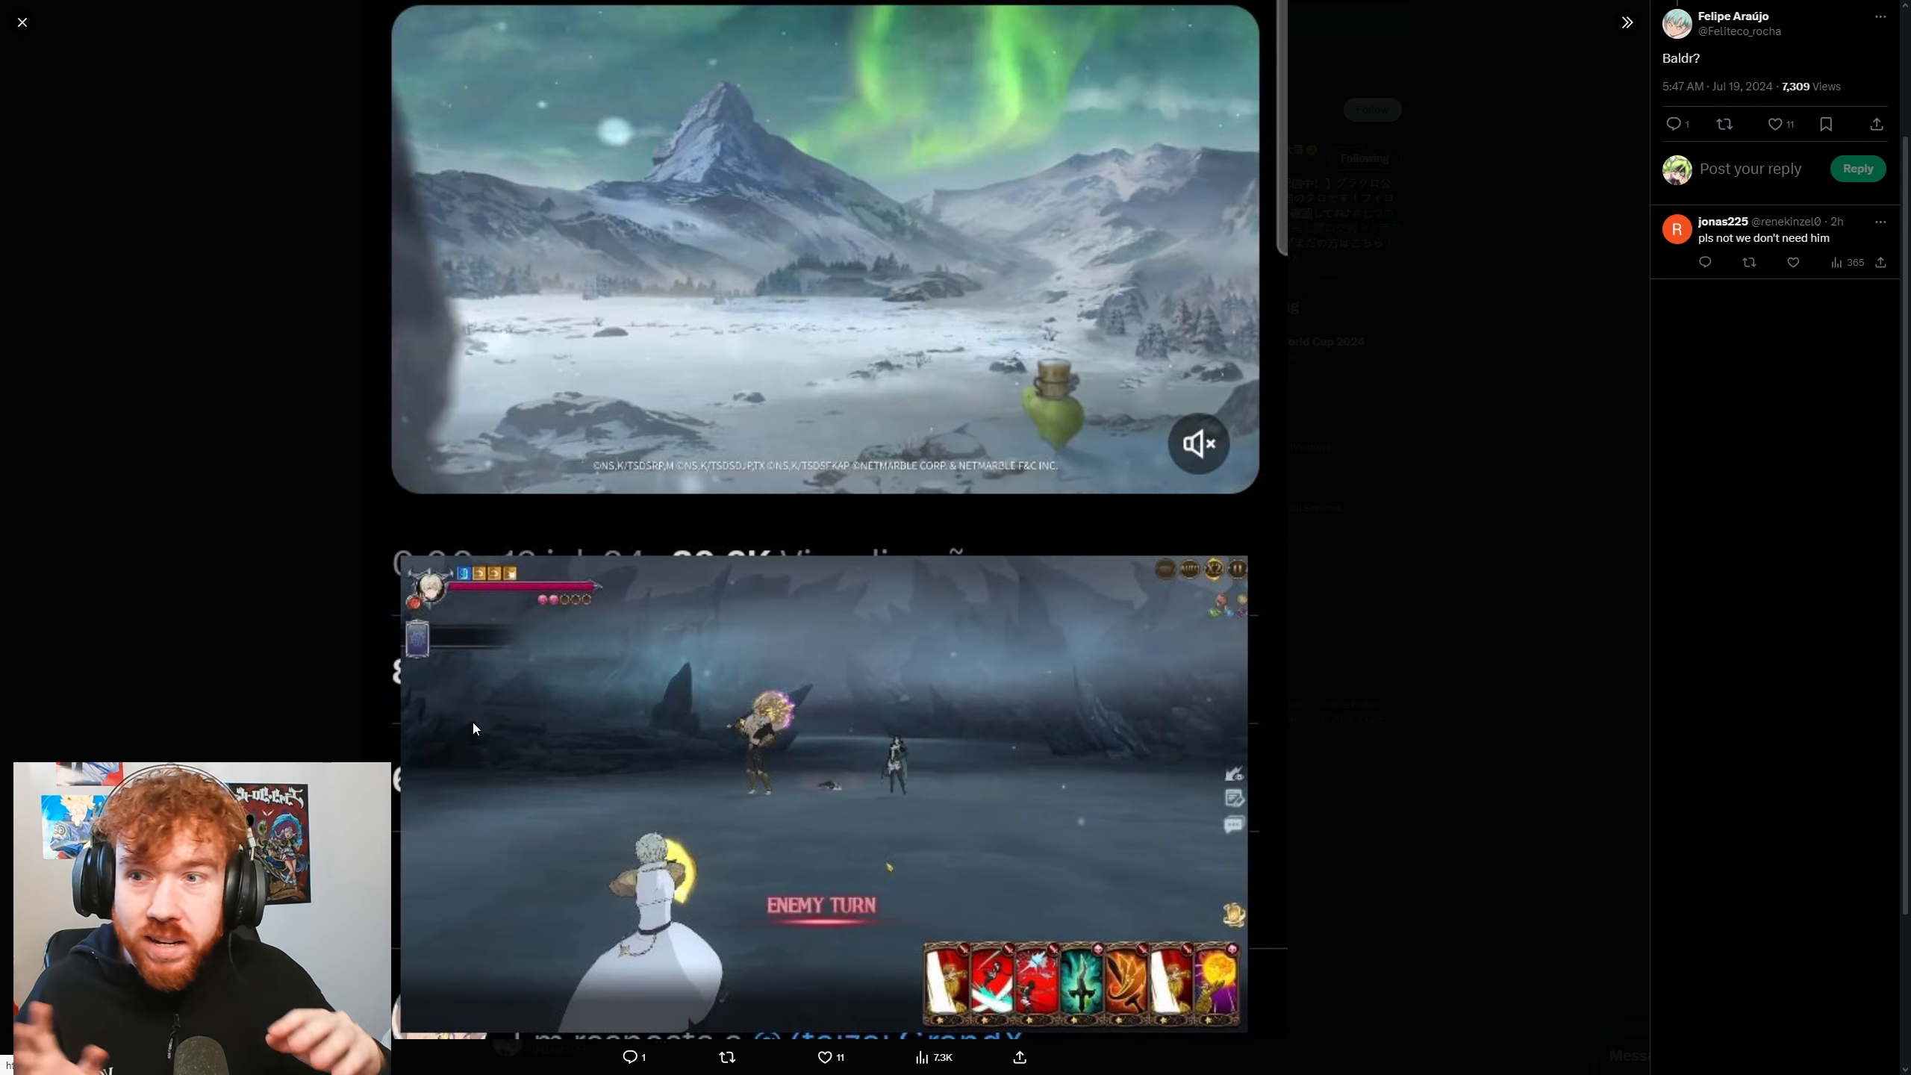
mouse_move(455, 773)
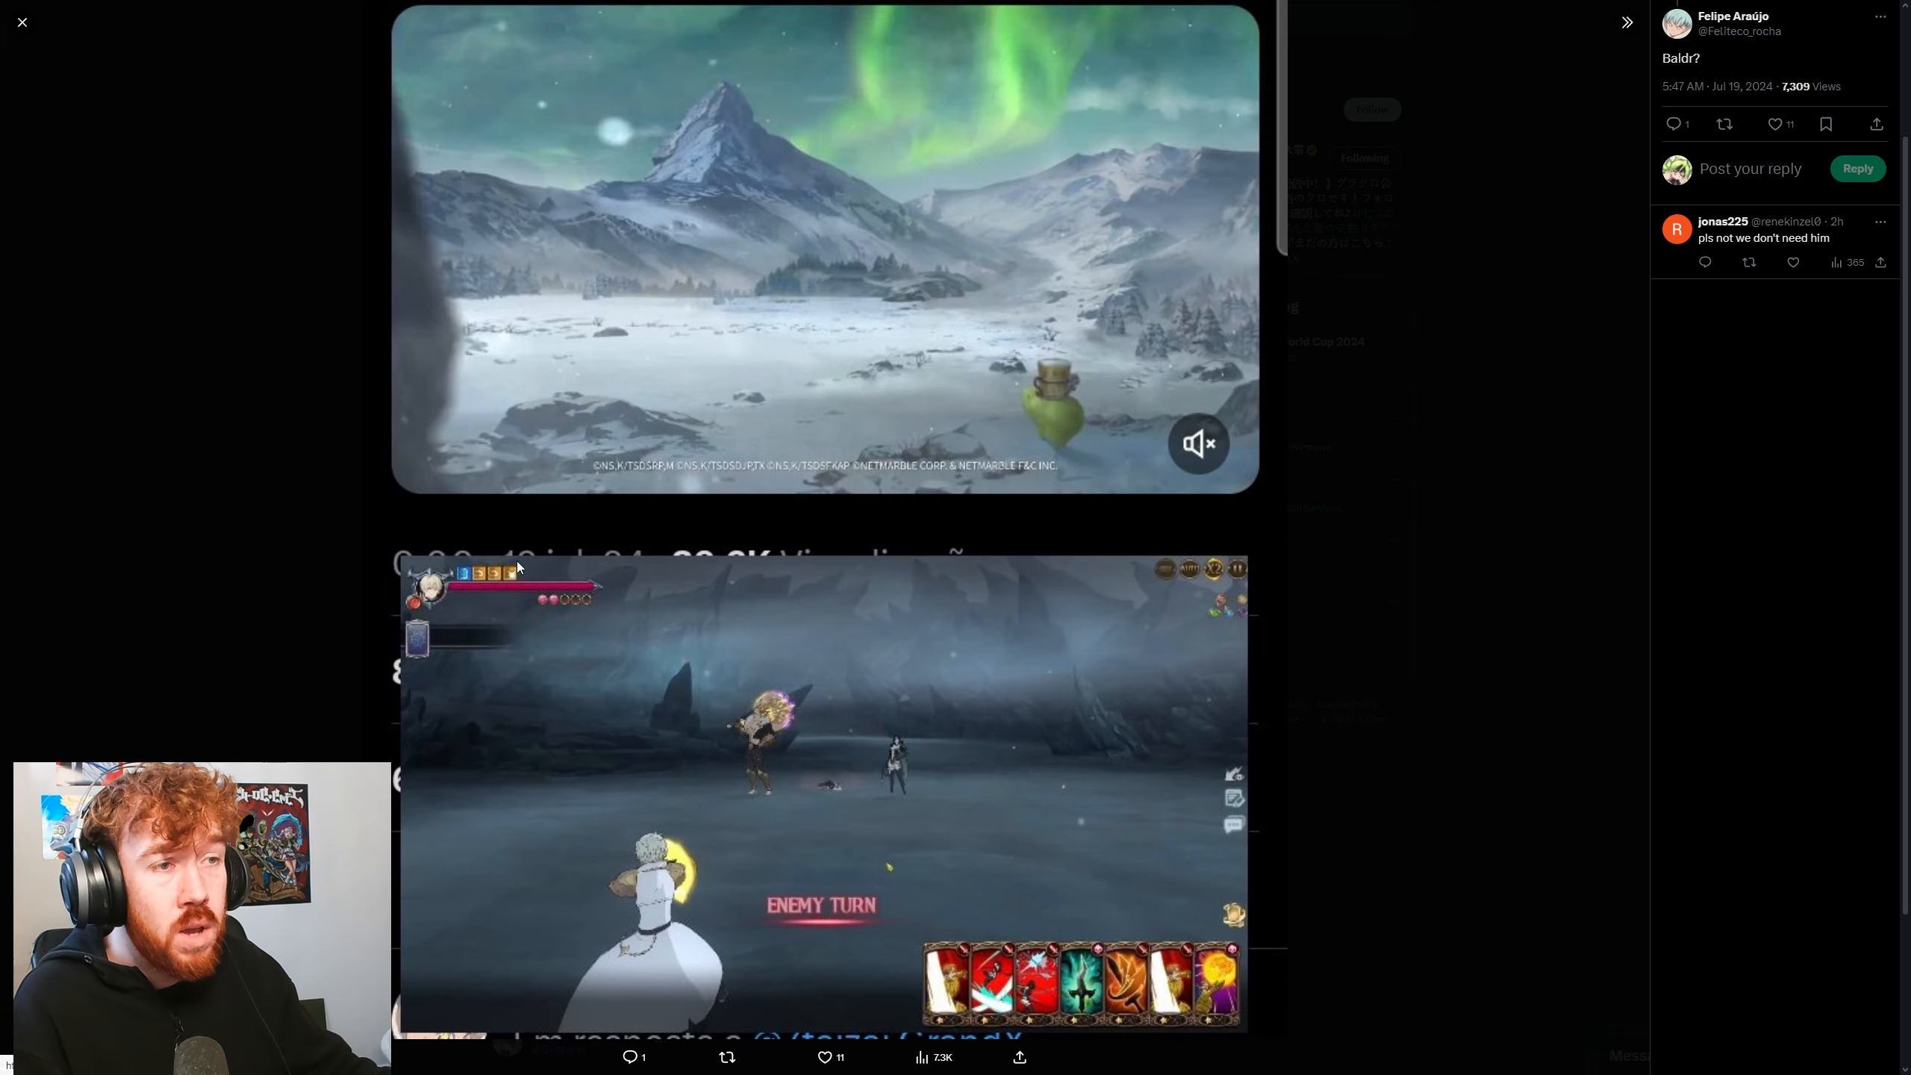
mouse_move(323, 595)
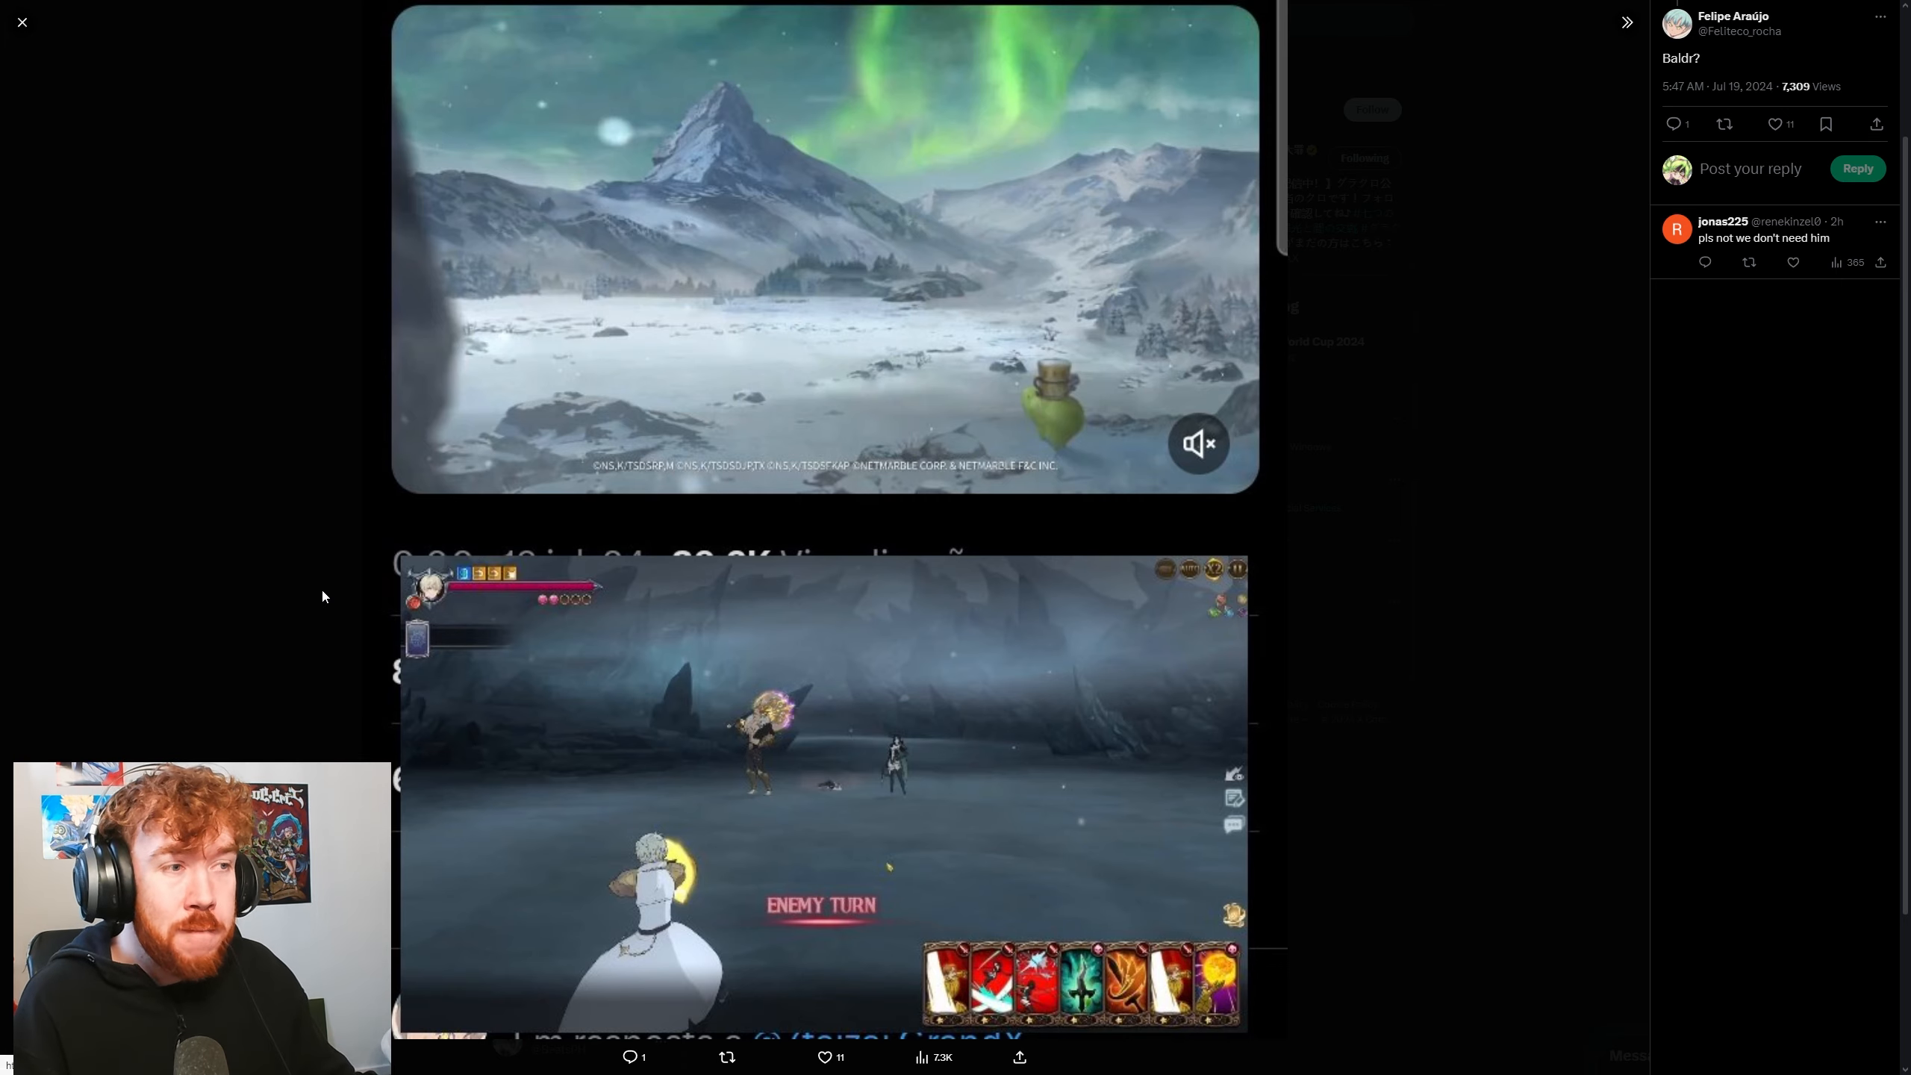
mouse_move(389, 595)
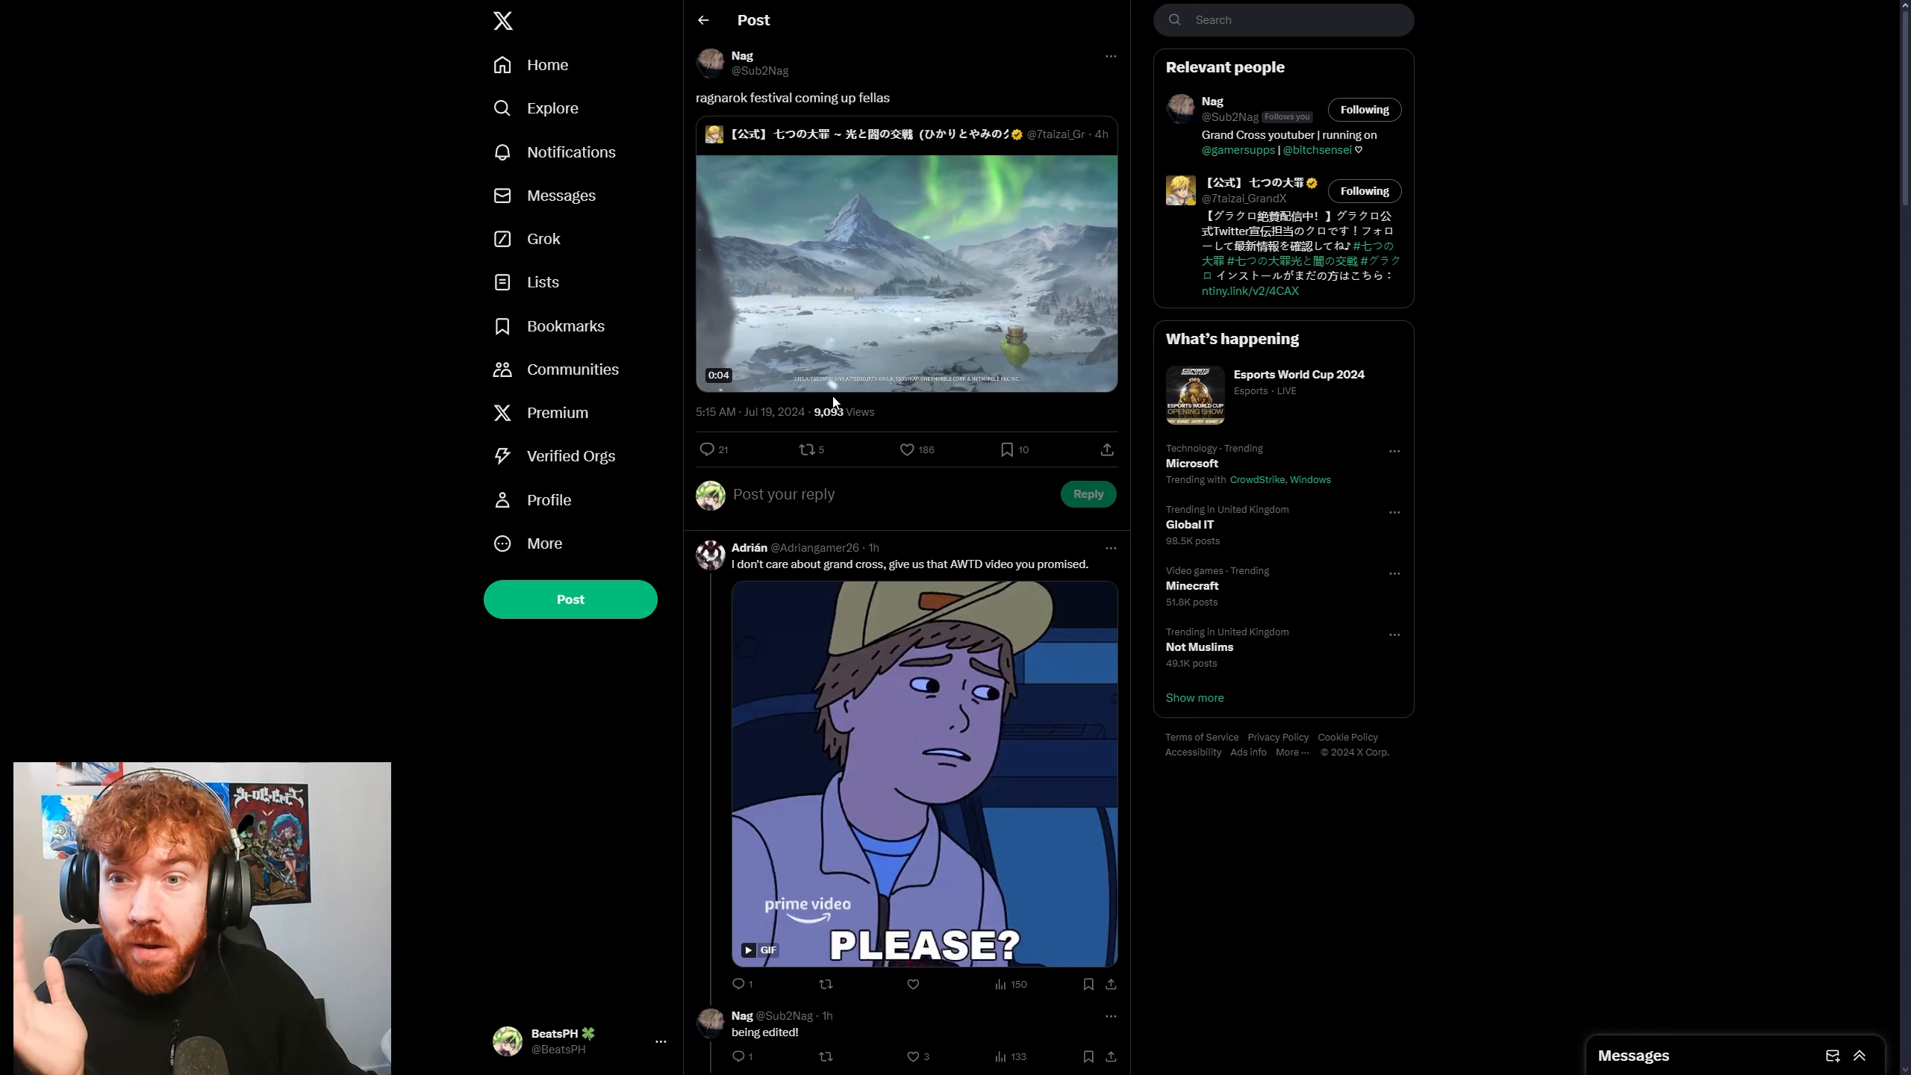
scroll("down", 3)
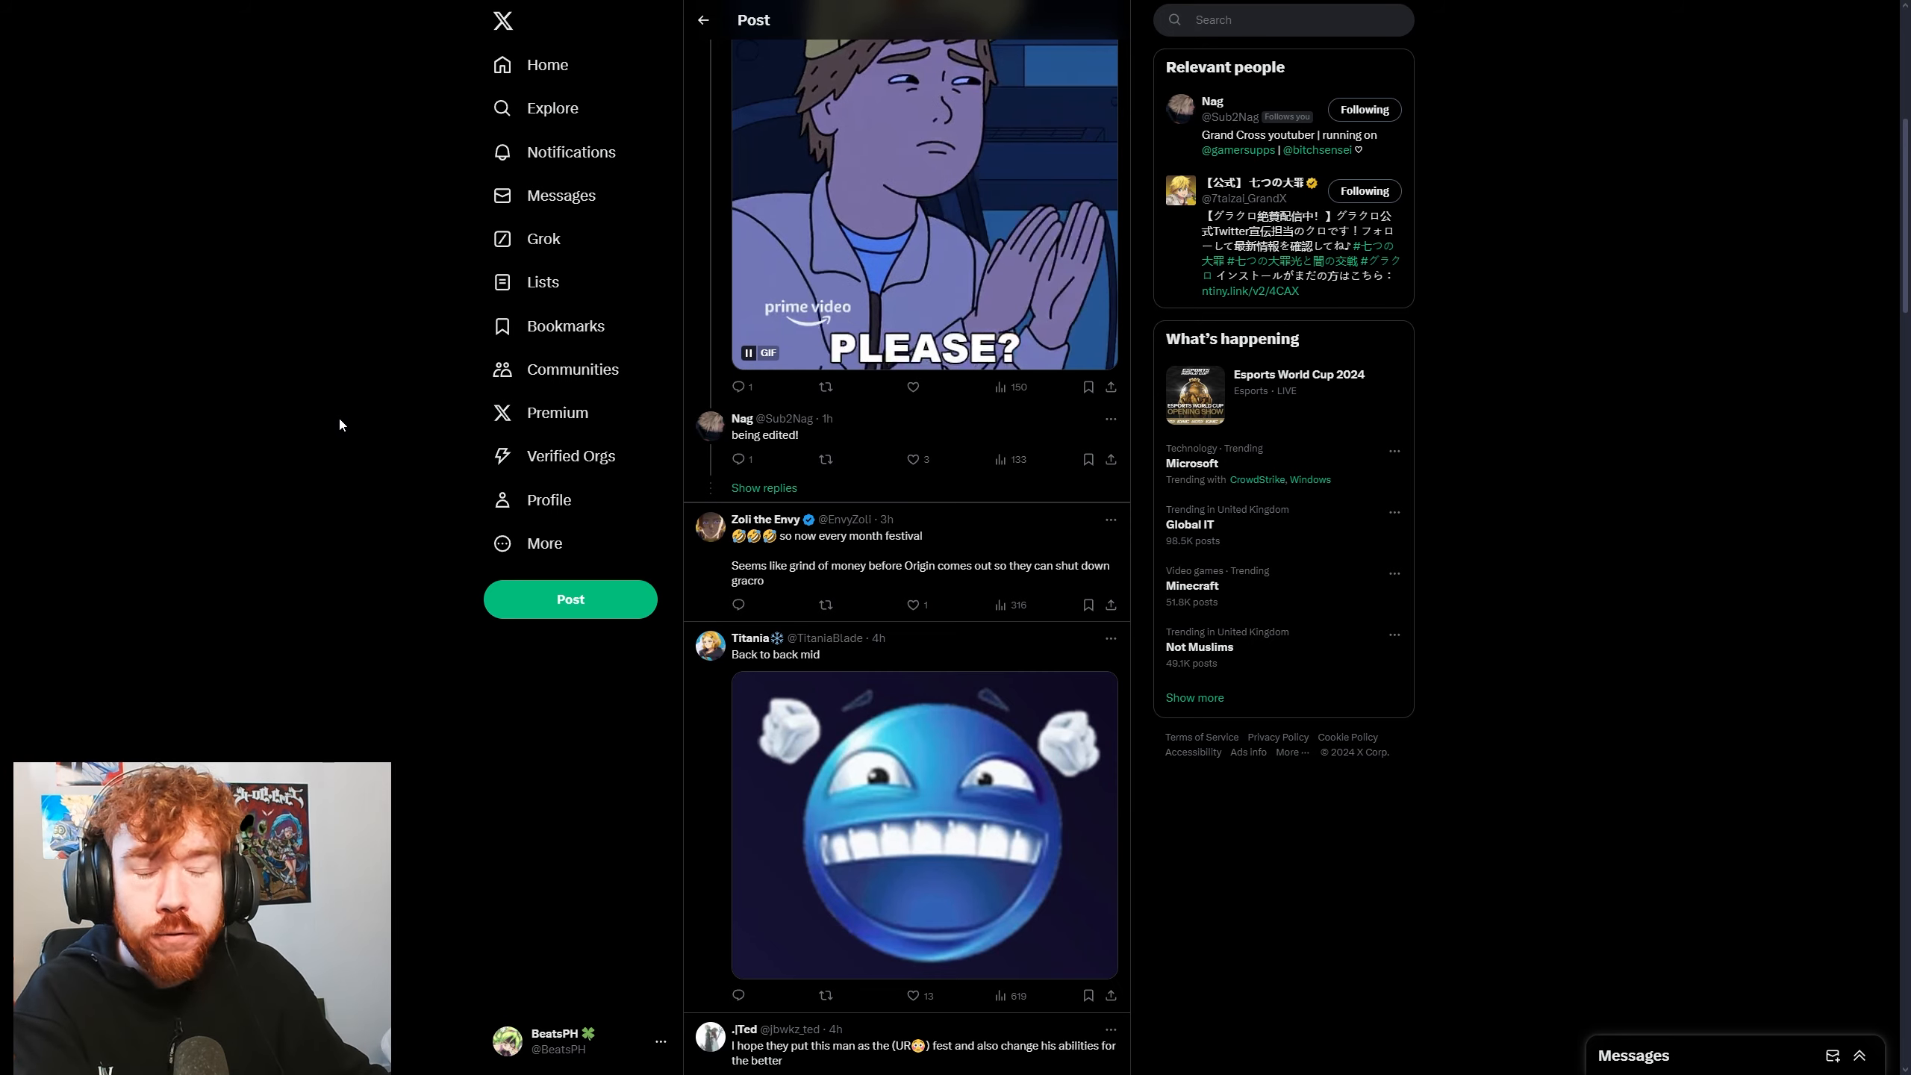
scroll("down", 3)
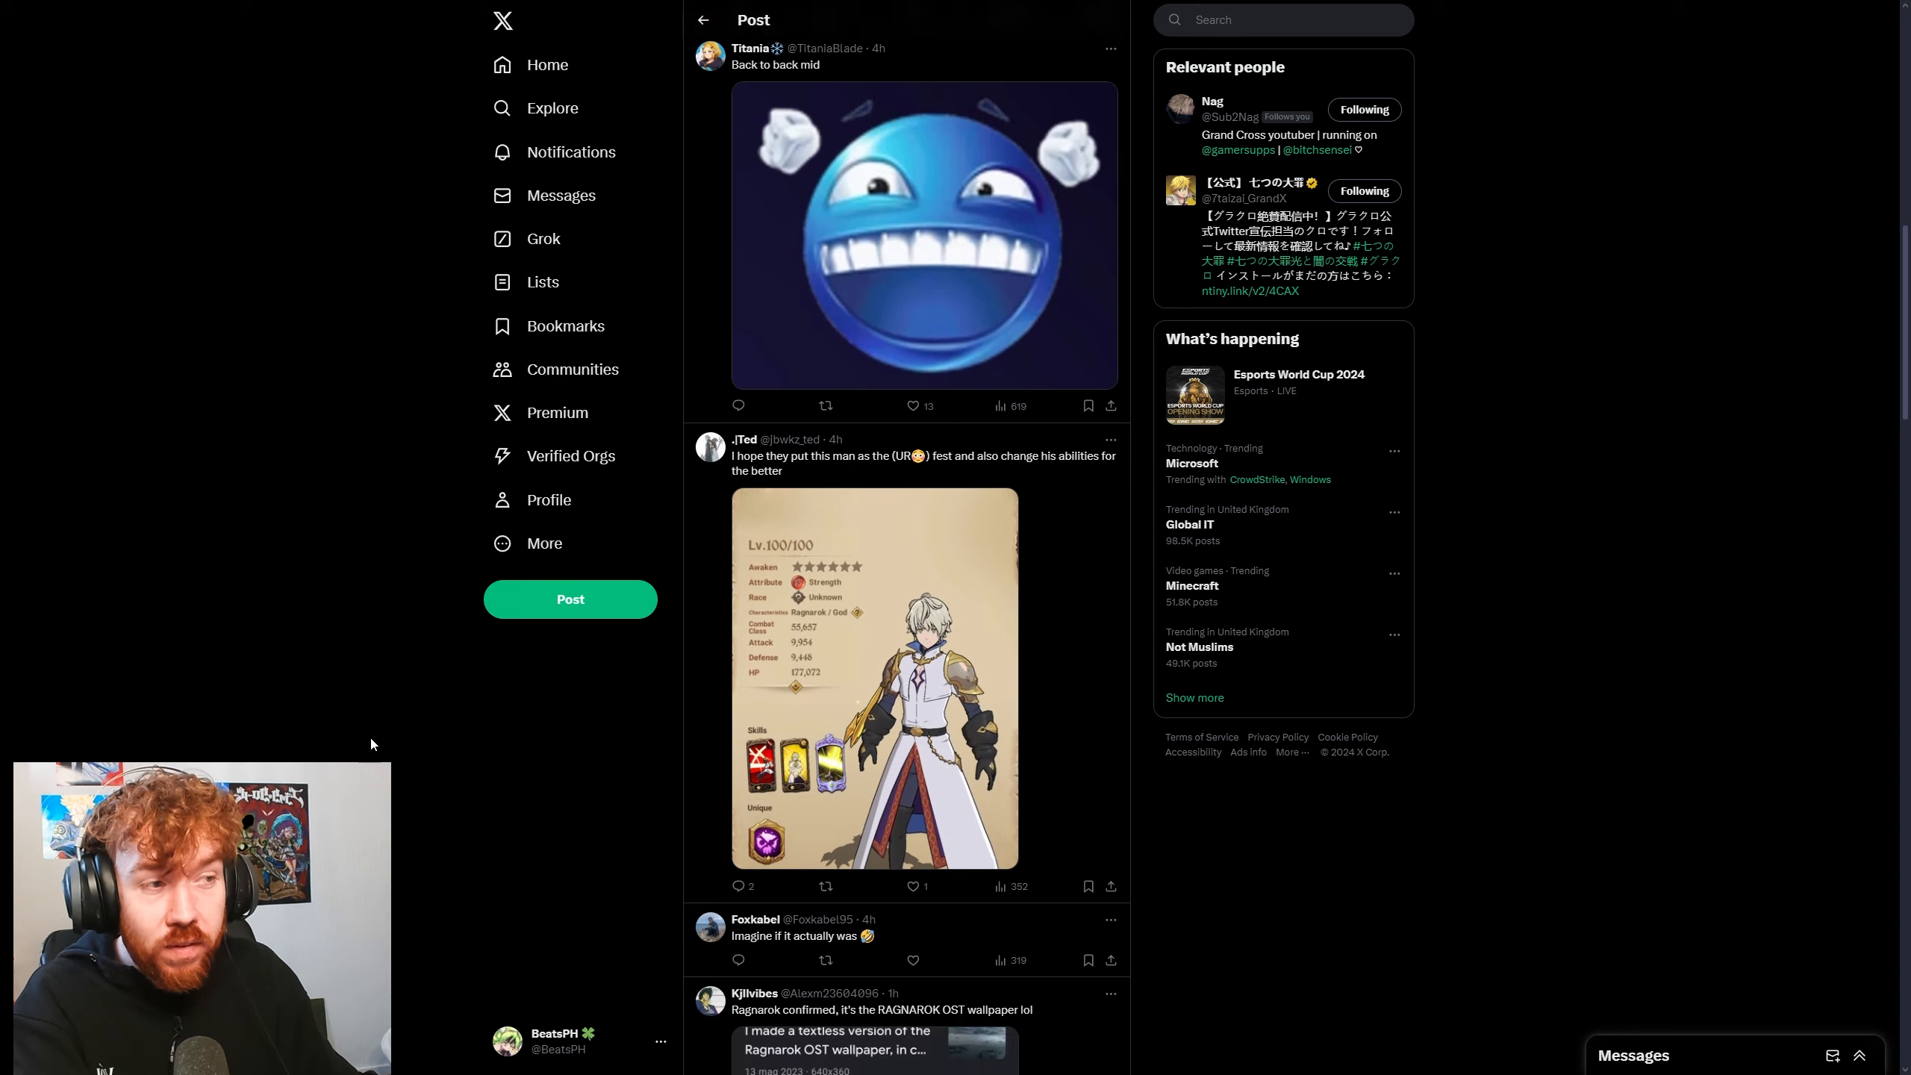
scroll("down", 3)
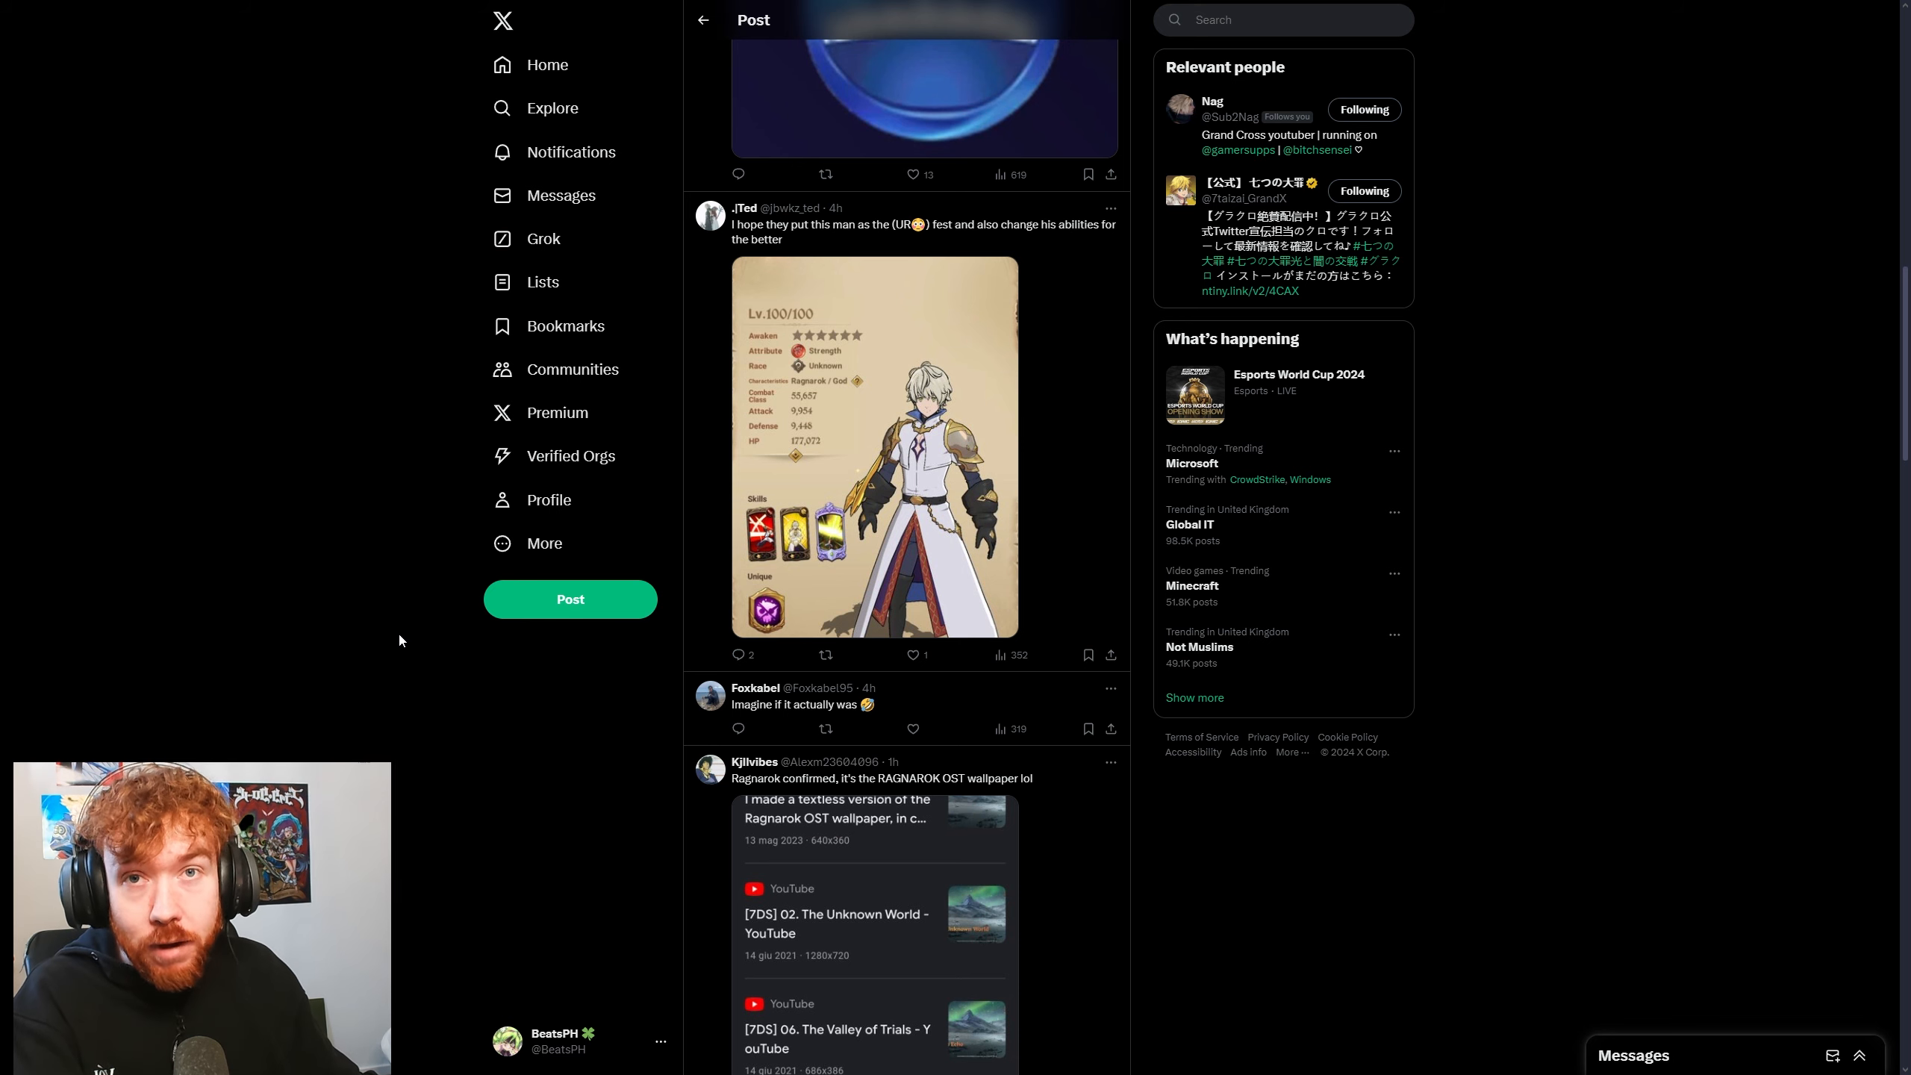
scroll("down", 3)
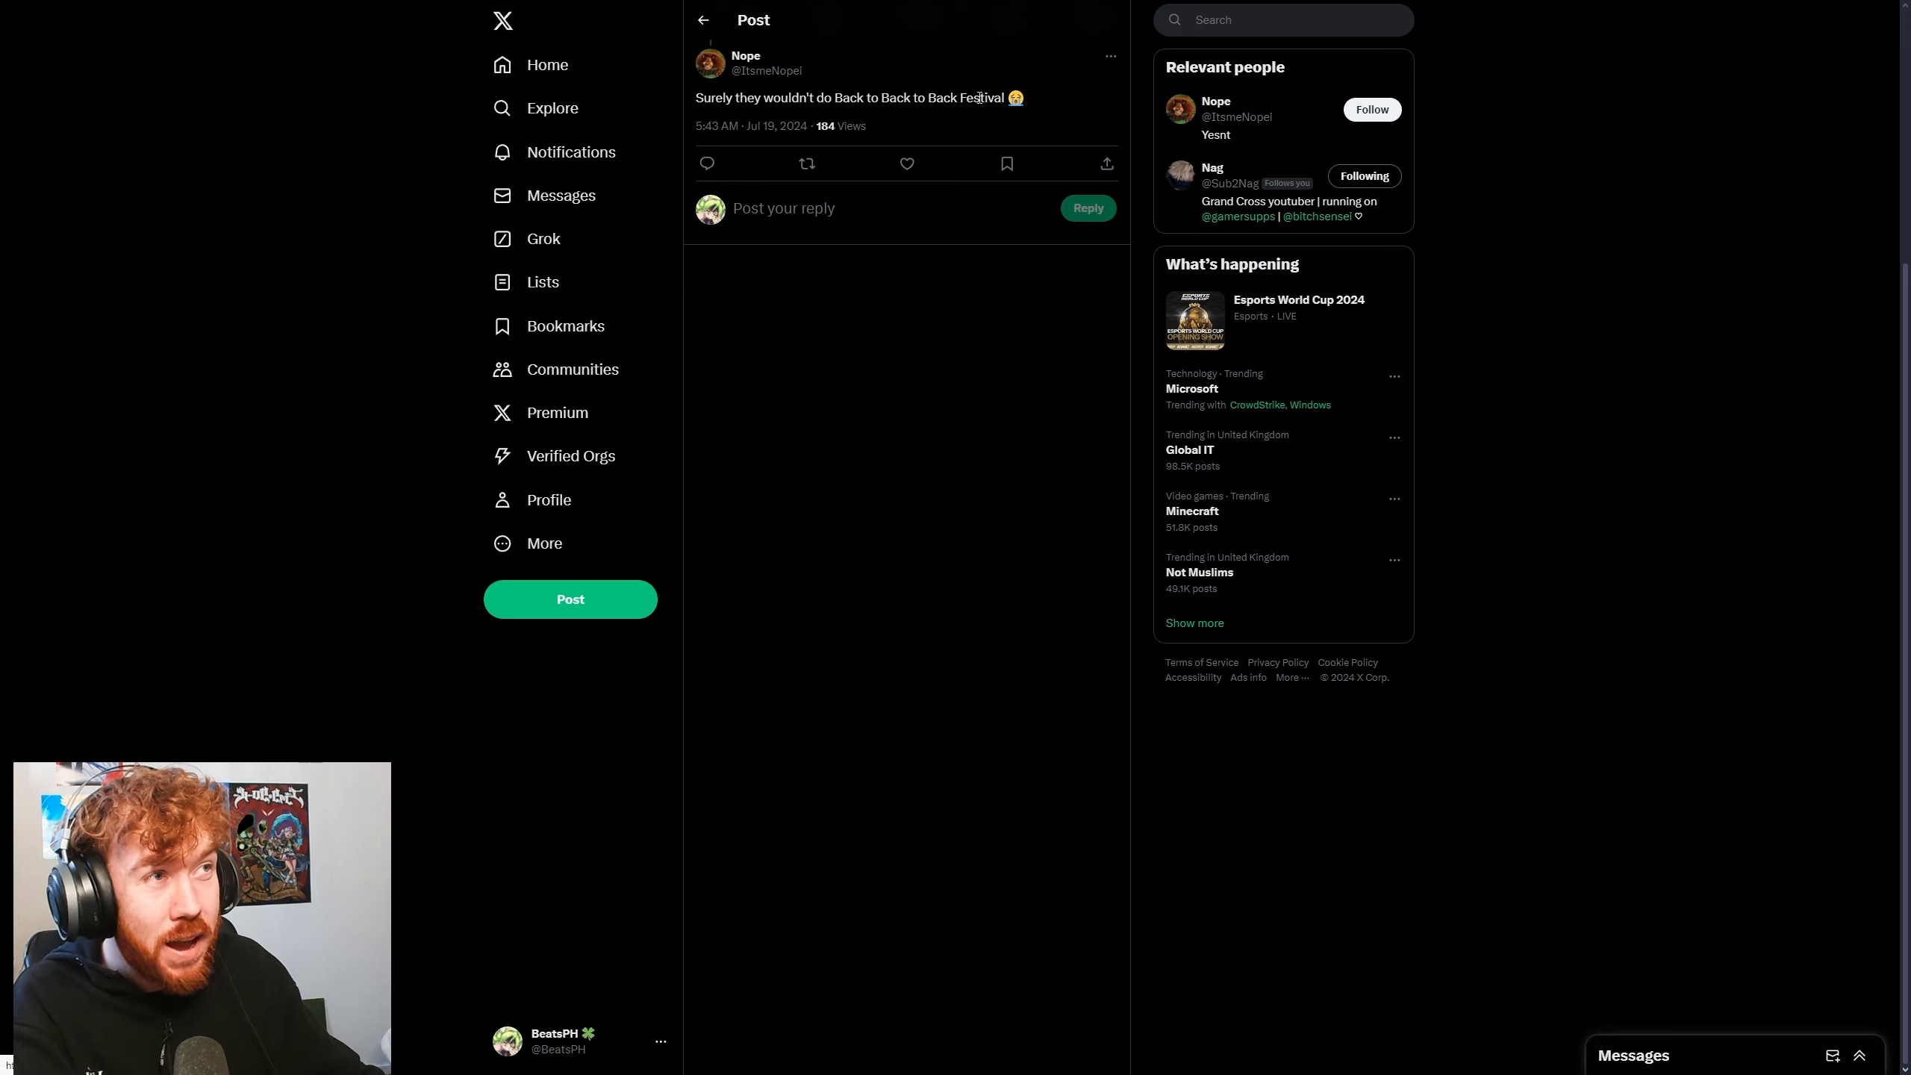
mouse_move(751, 126)
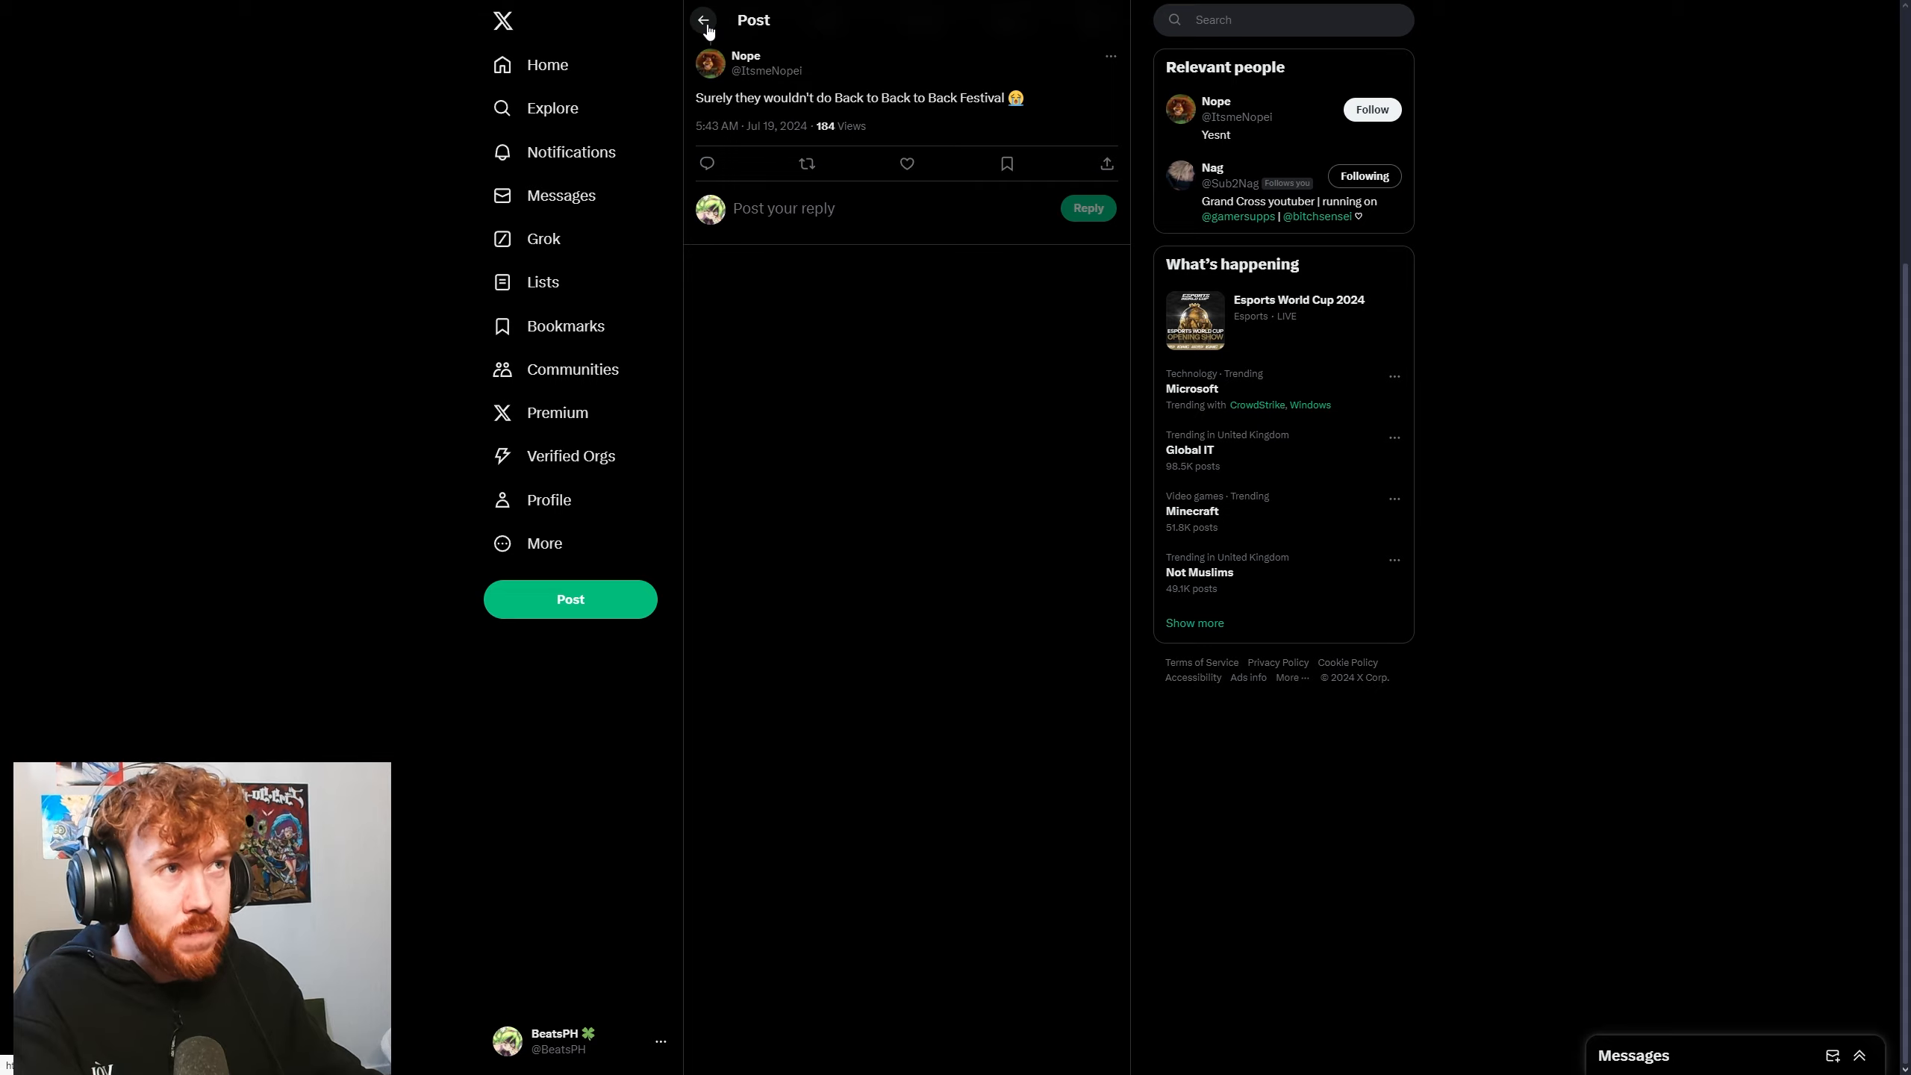
mouse_move(701, 21)
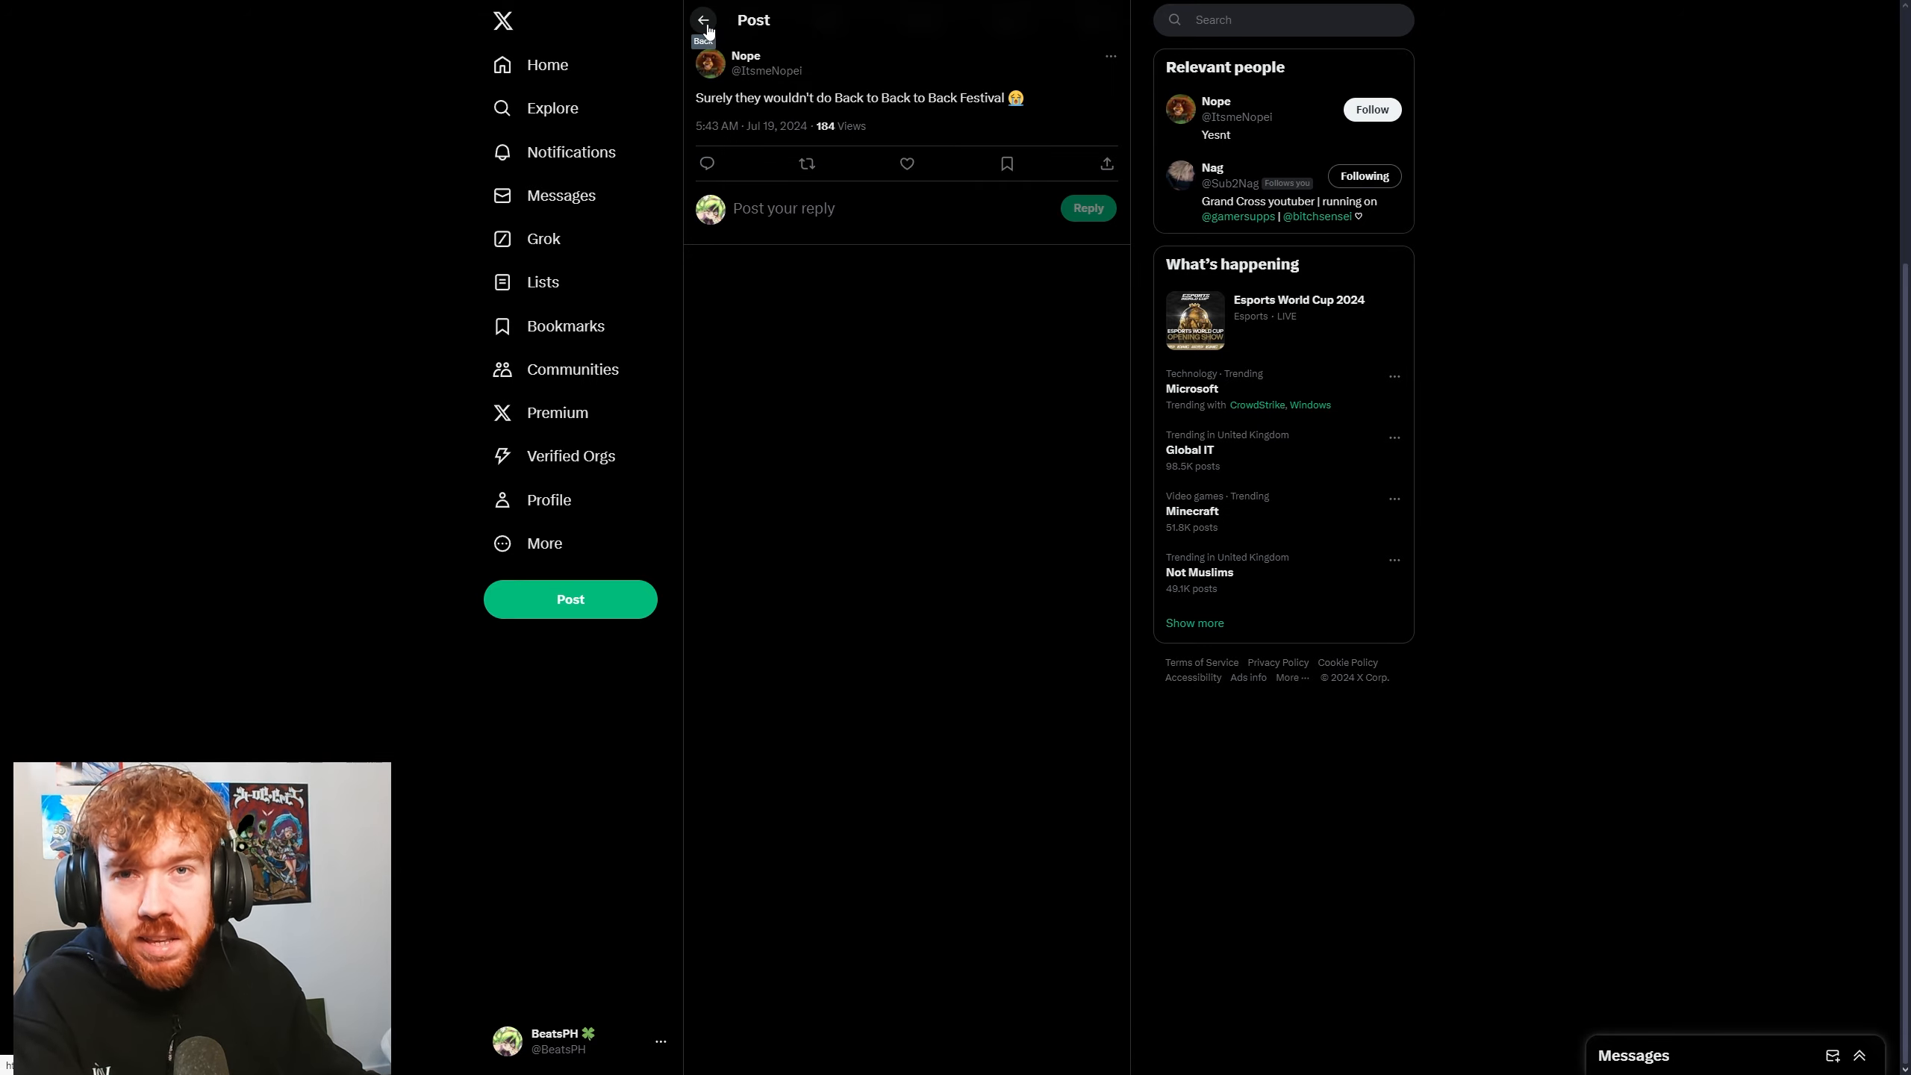
Go back to the feed and browse replies under the Japanese official-trailer quote post
left_click(701, 20)
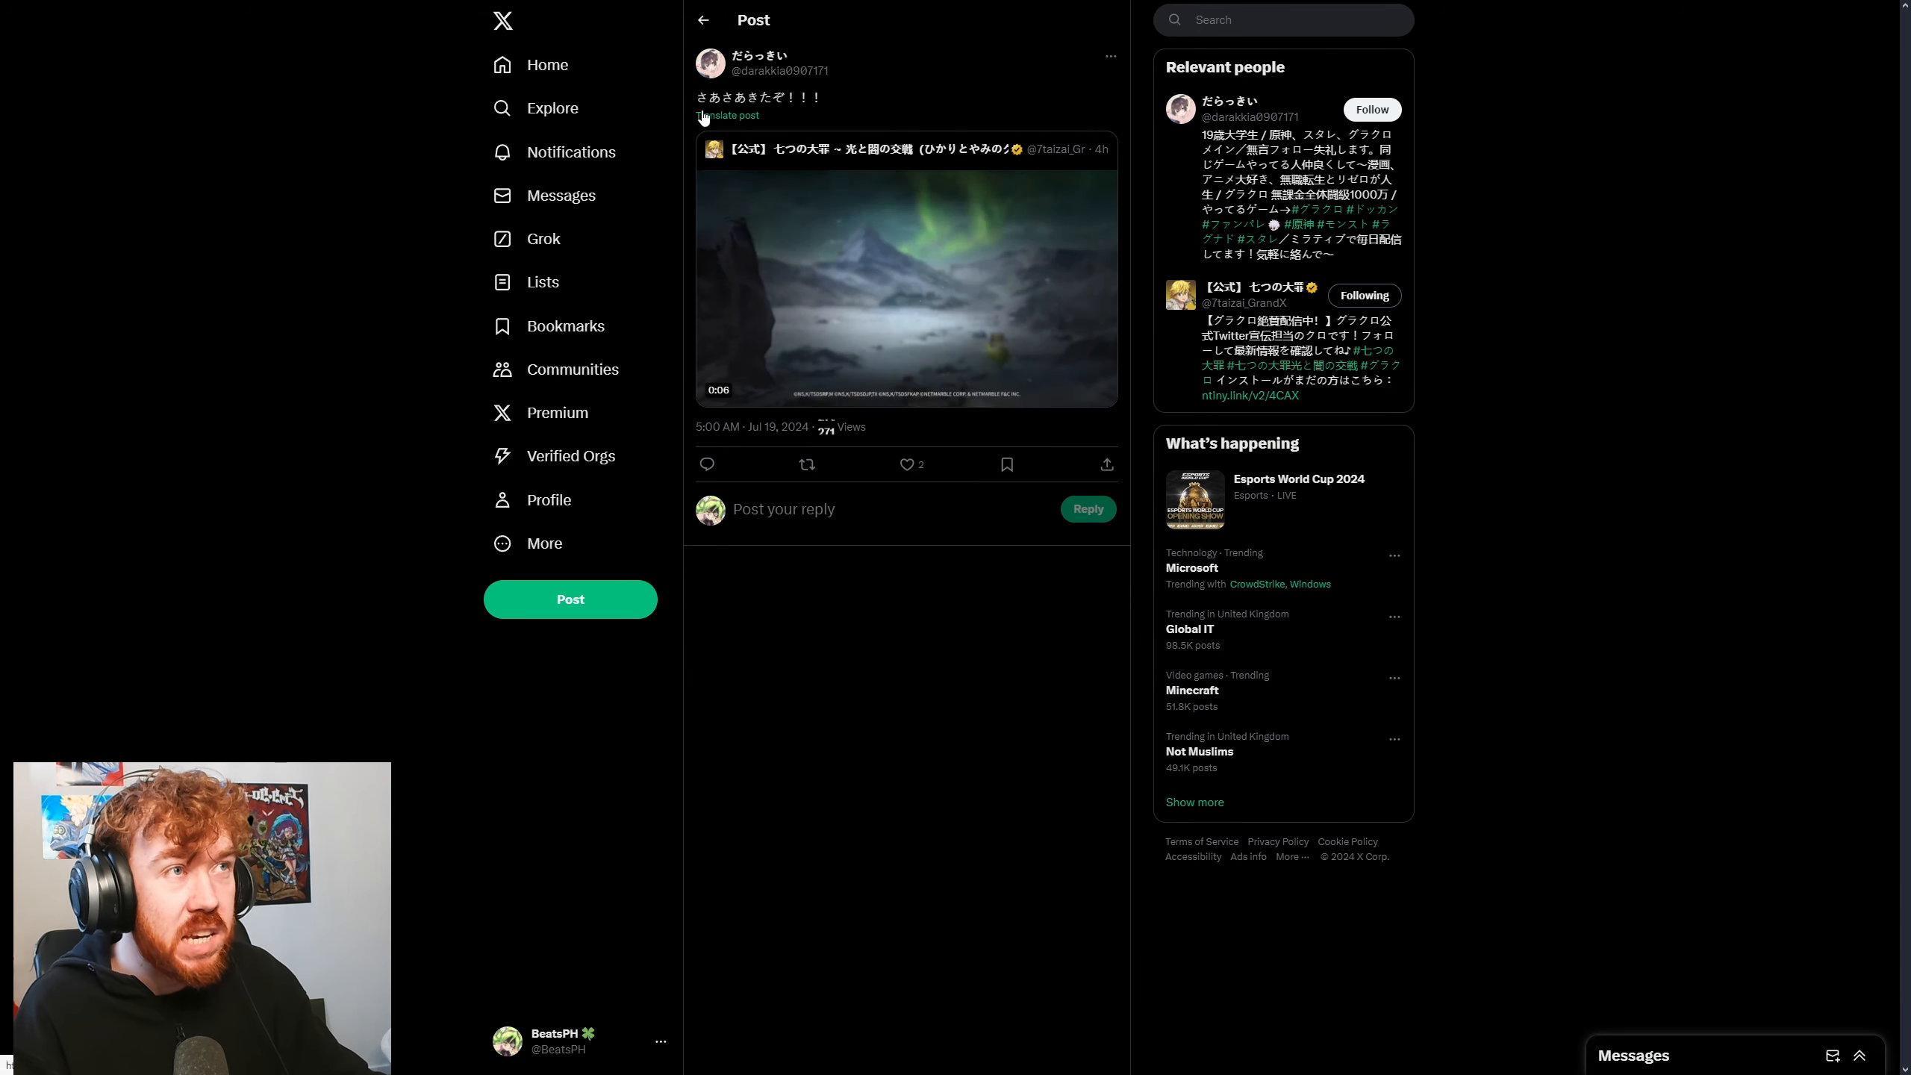
scroll("down", 3)
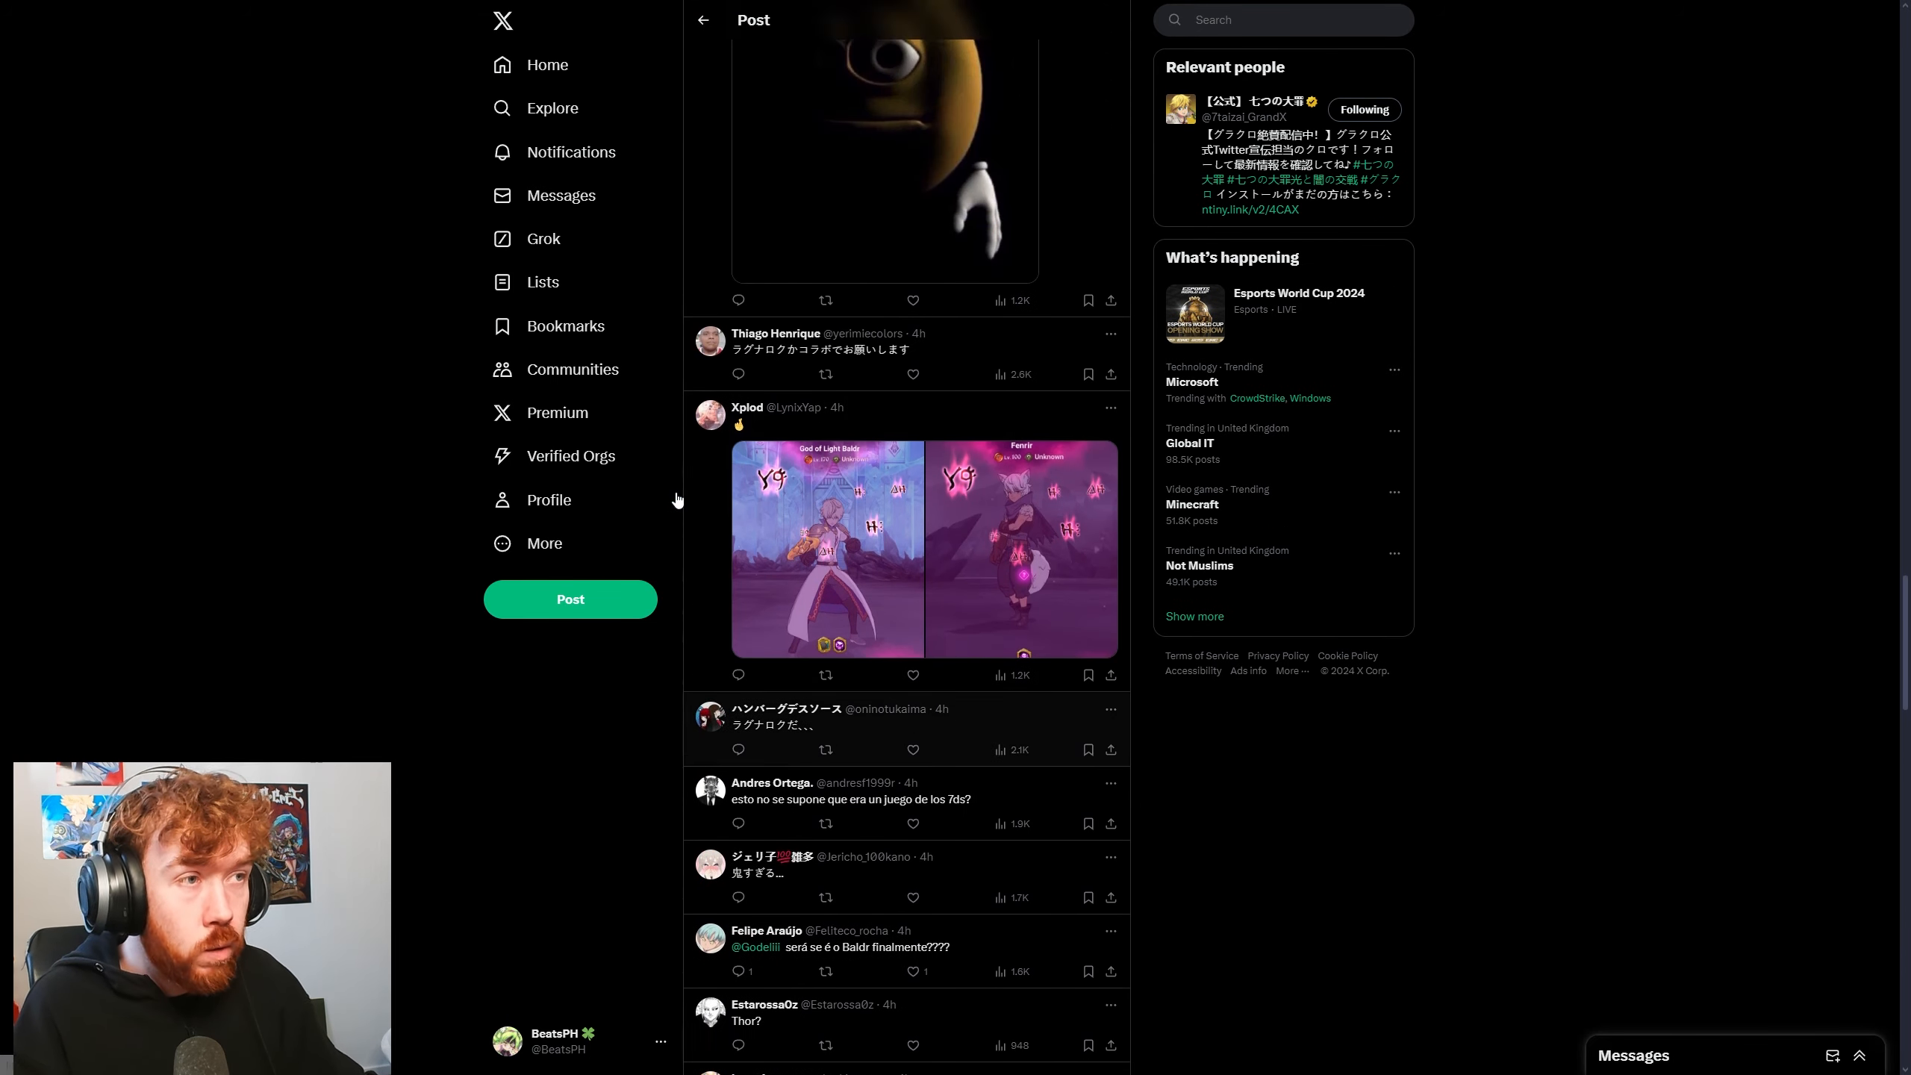